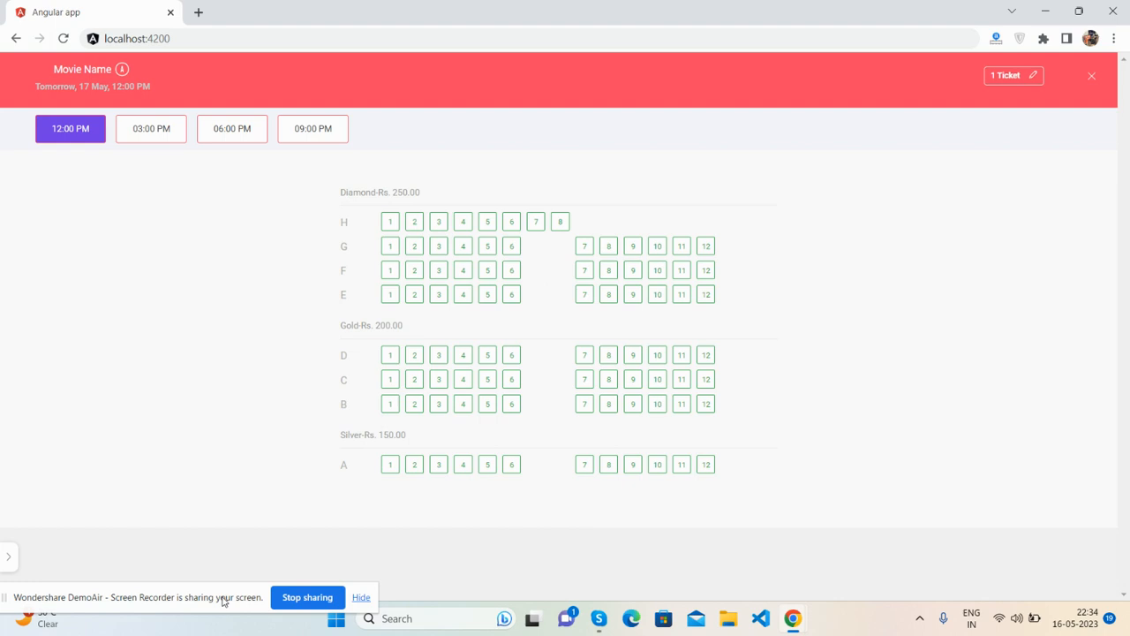
pyautogui.moveTo(237, 338)
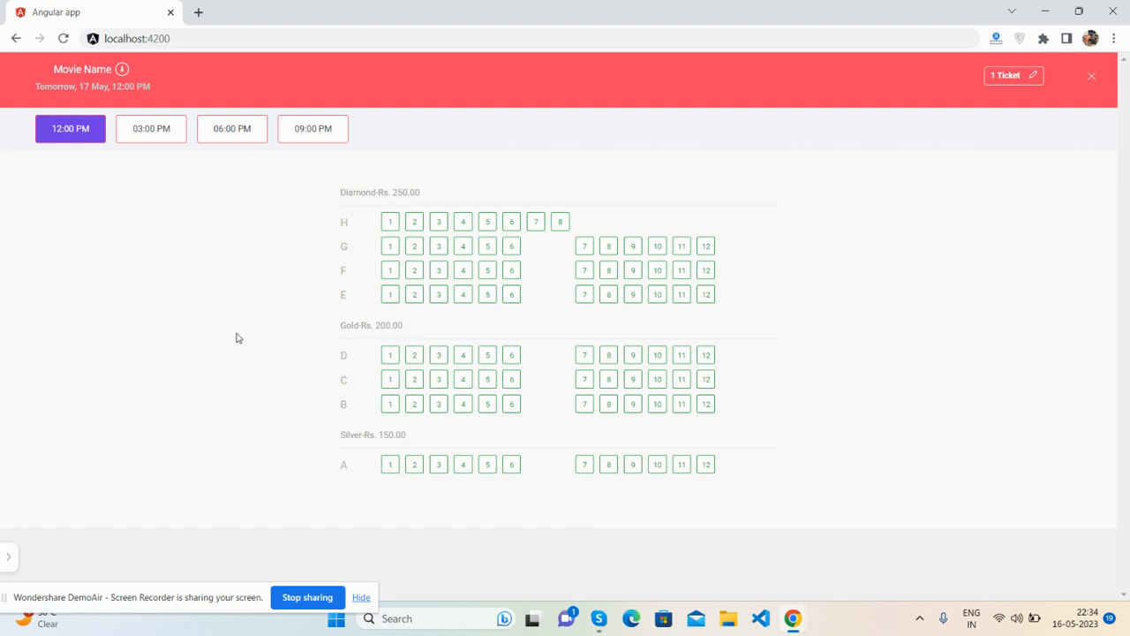
pyautogui.moveTo(130, 170)
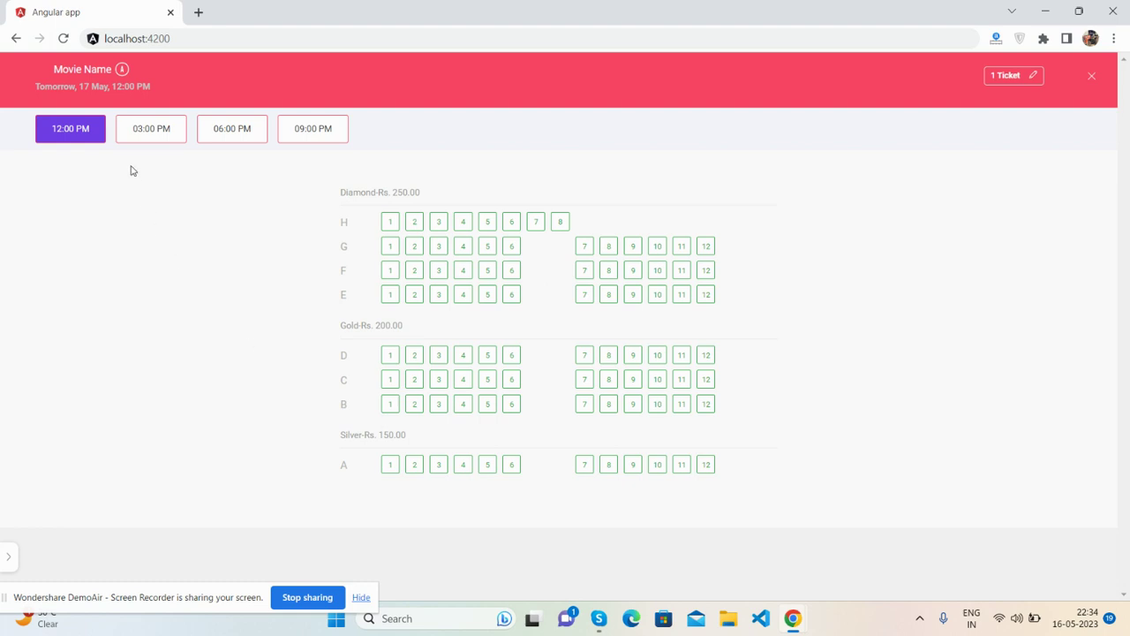
pyautogui.moveTo(87, 79)
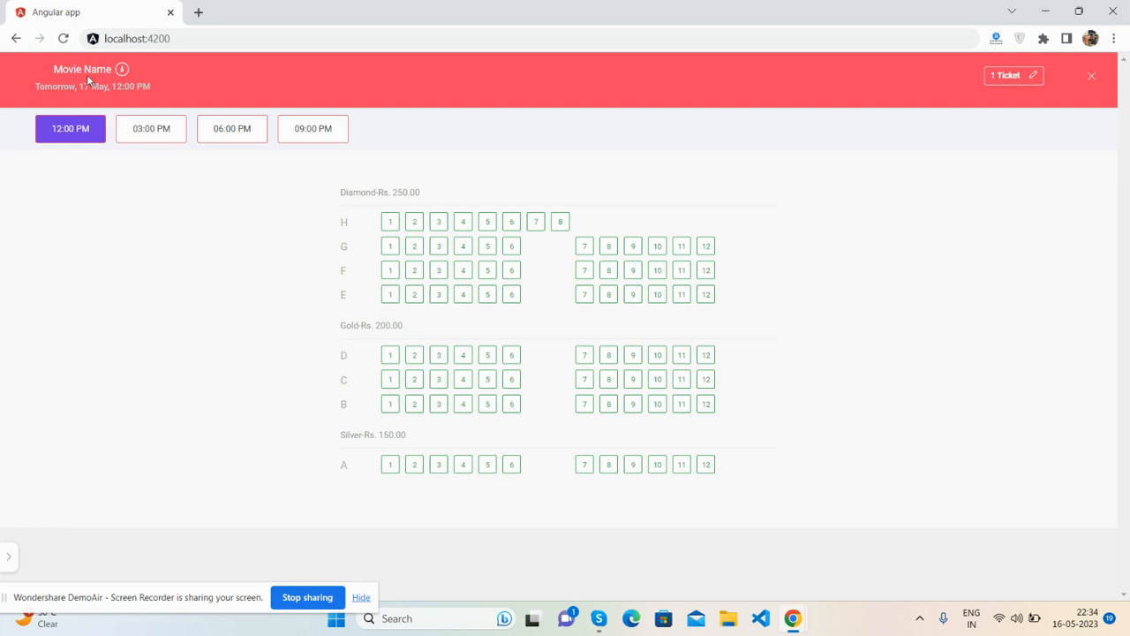
pyautogui.moveTo(892, 98)
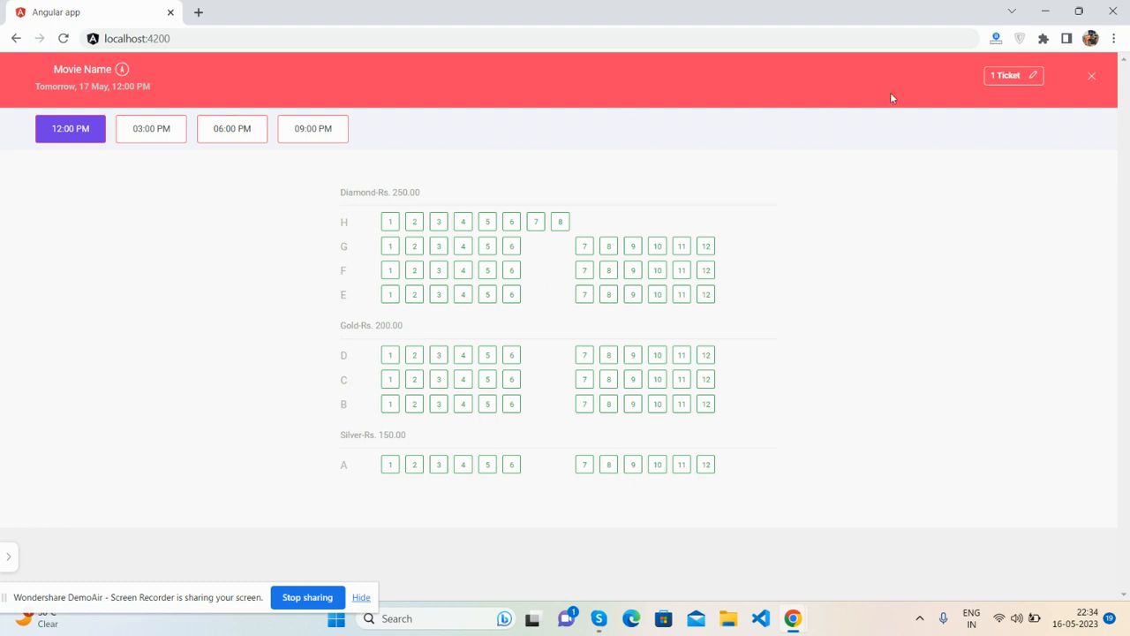
pyautogui.moveTo(1008, 80)
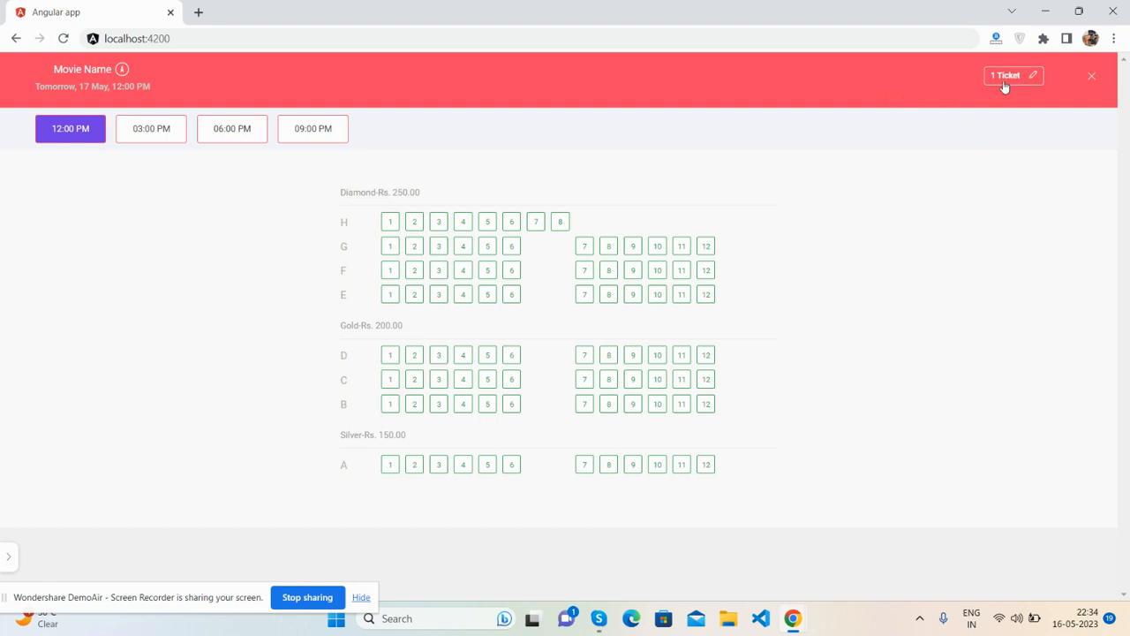
# - Set the ticket count to 10 and take Diamond seats H1–H8 and G1–G2 for Rs.2500.00
pyautogui.click(1015, 75)
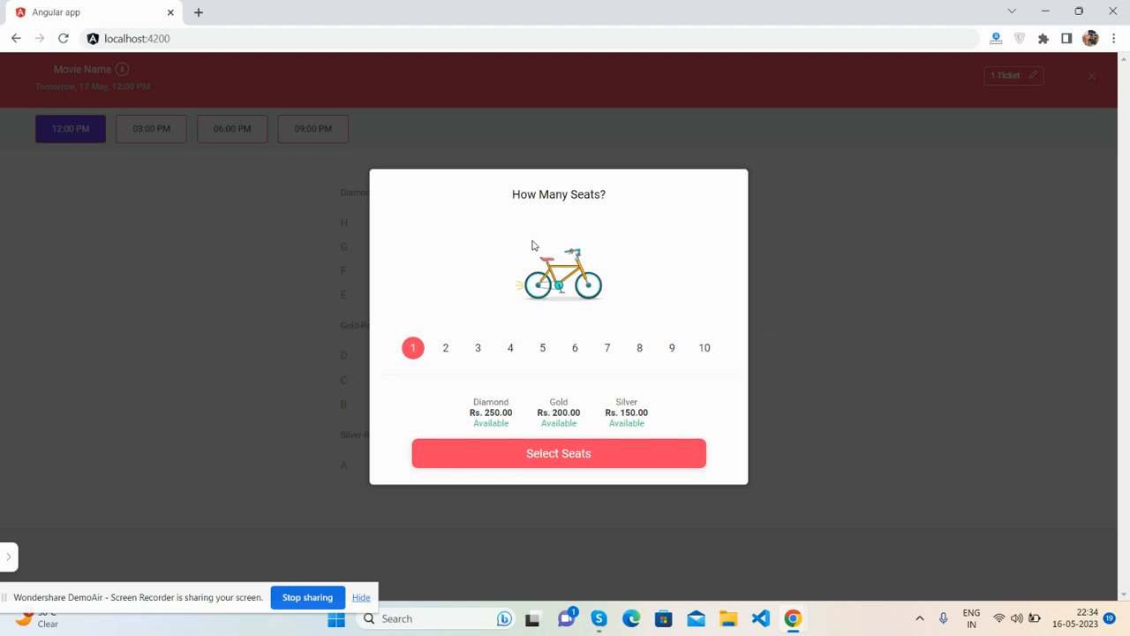
pyautogui.click(445, 347)
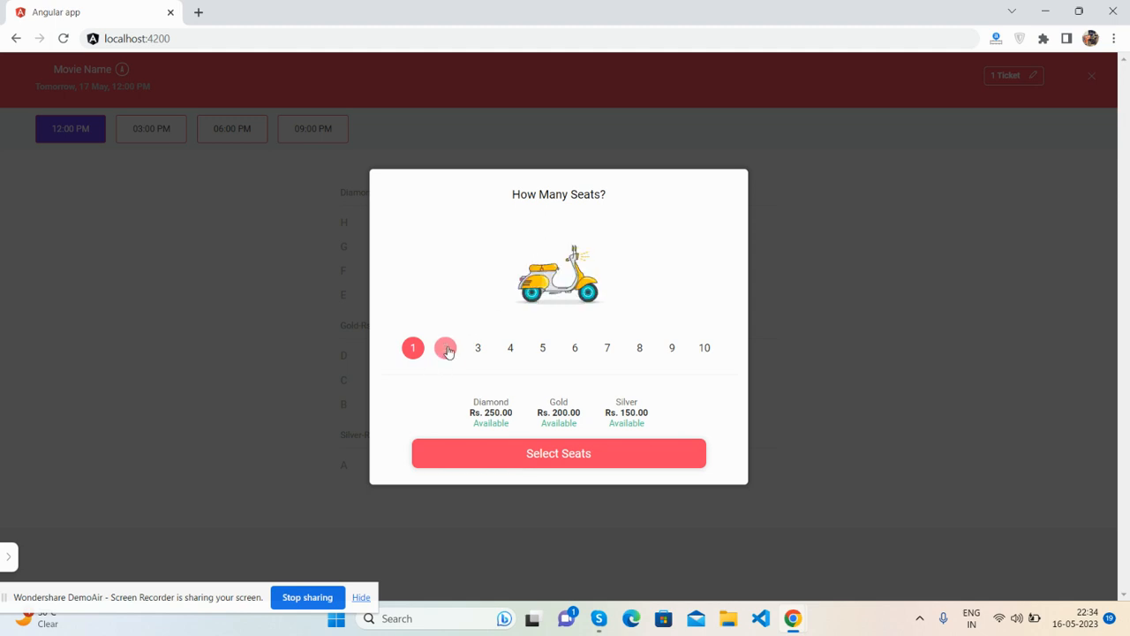
pyautogui.click(476, 347)
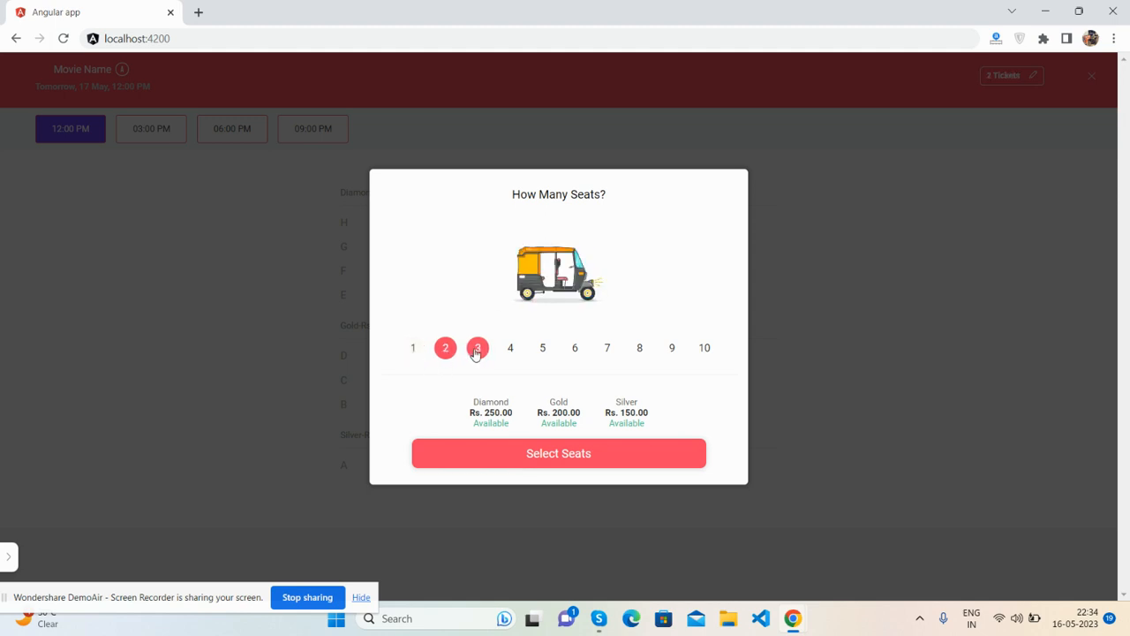
pyautogui.click(703, 347)
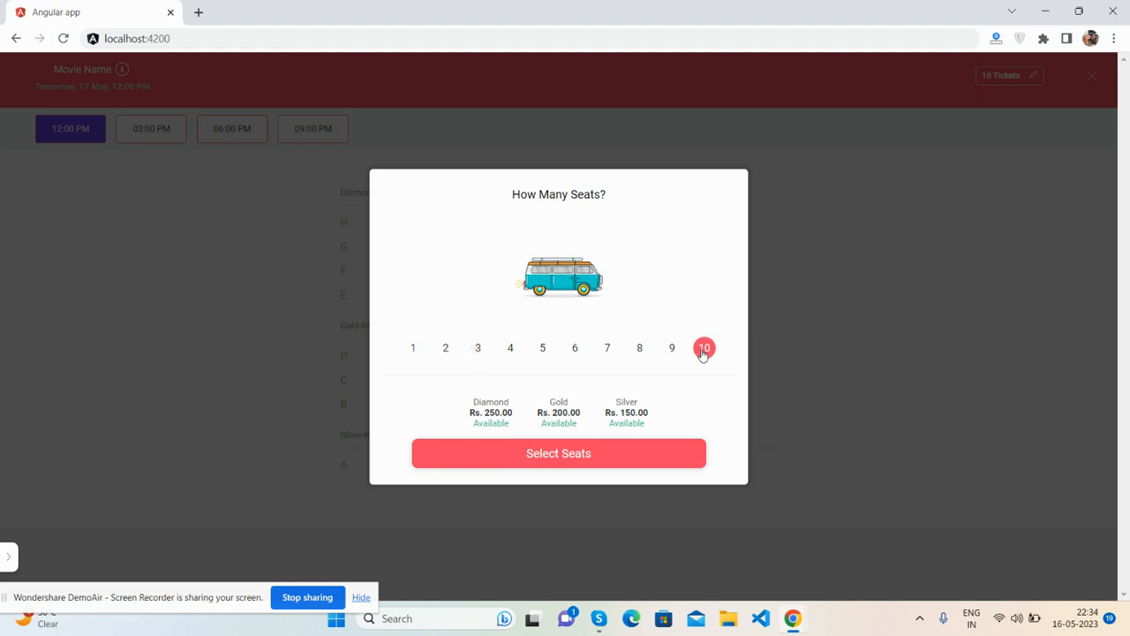
pyautogui.moveTo(561, 460)
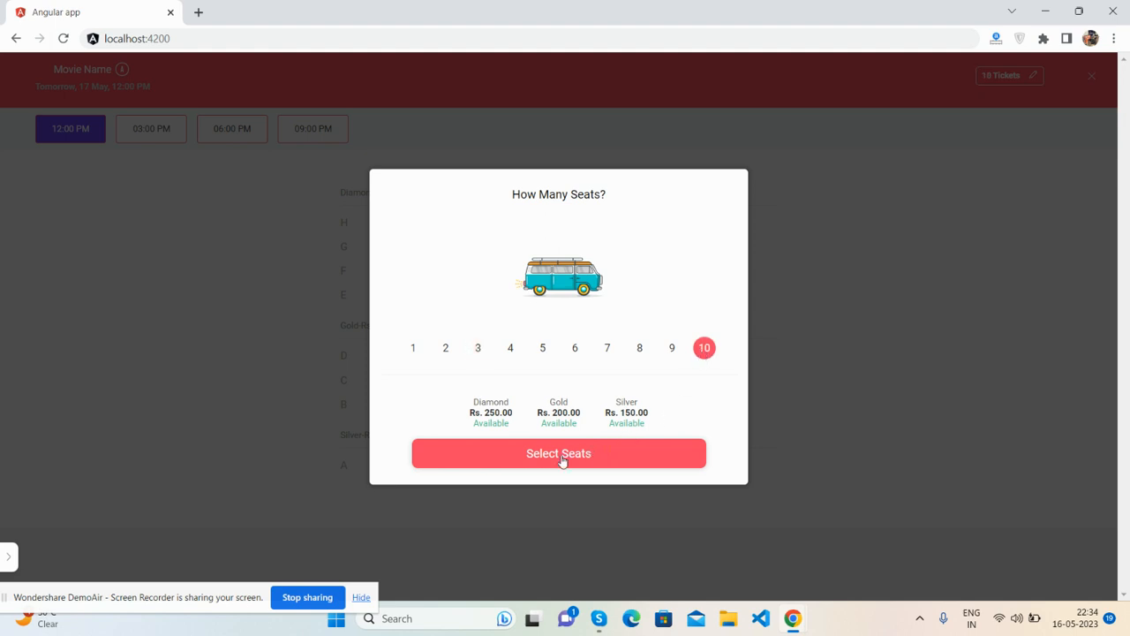
pyautogui.click(558, 453)
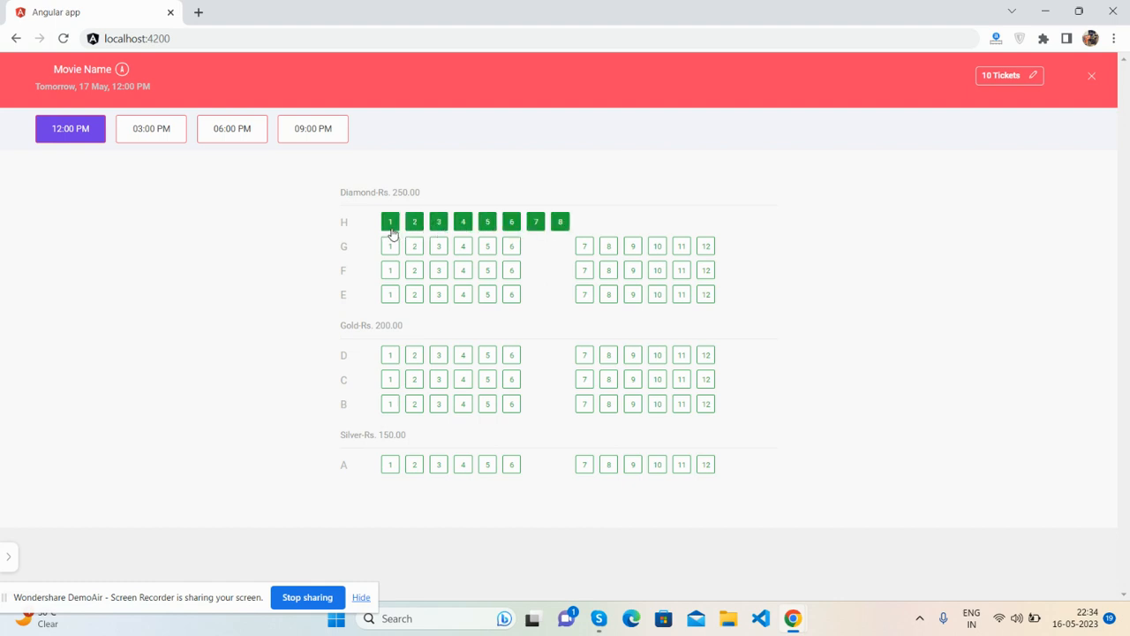
pyautogui.click(390, 245)
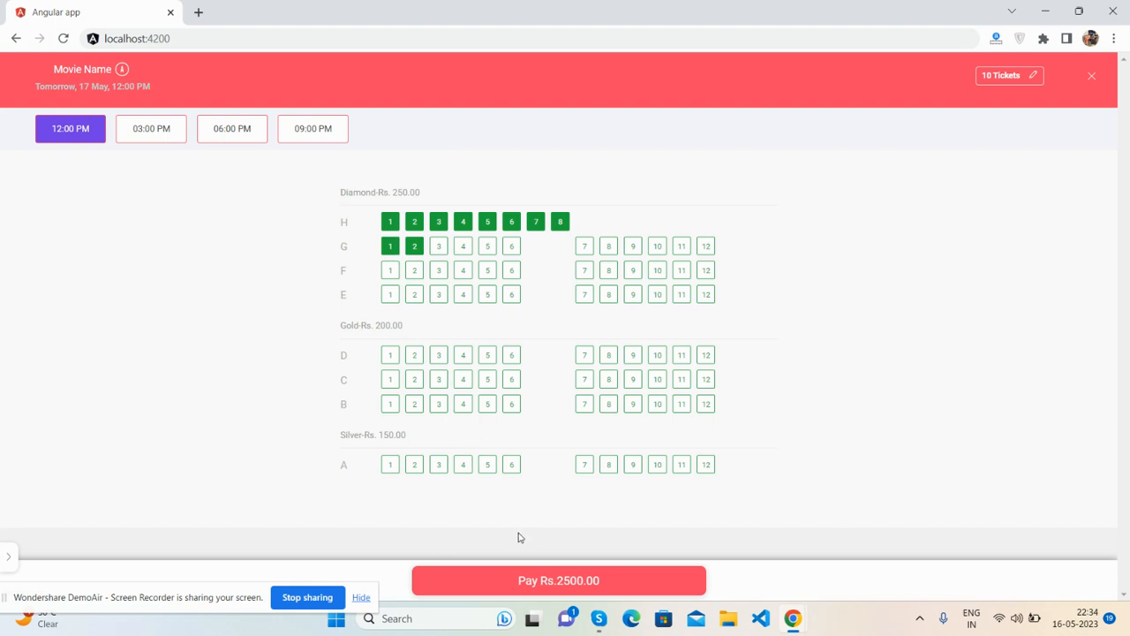
pyautogui.moveTo(532, 581)
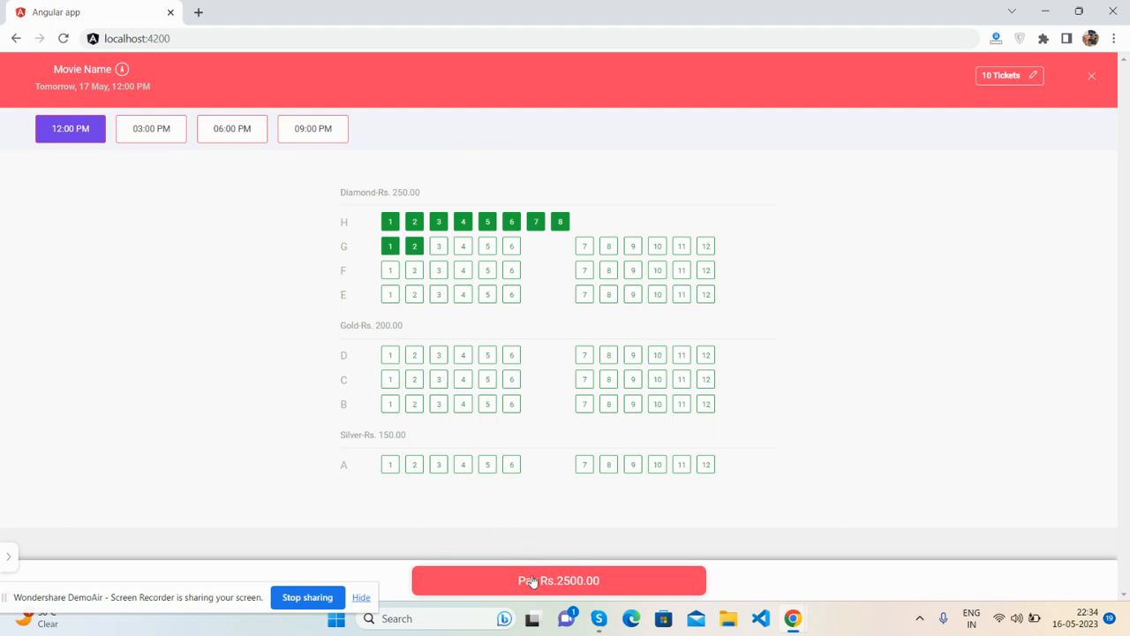
pyautogui.moveTo(990, 75)
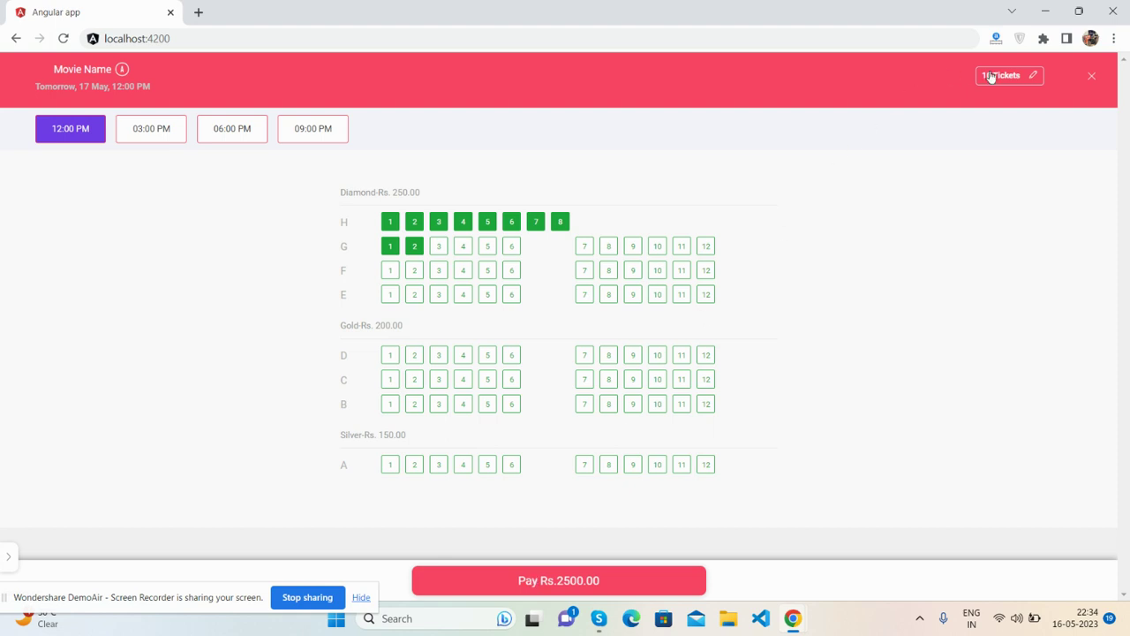
# - Book three tickets, taking Gold seats D3–D5 and then moving to C8–C10
pyautogui.click(1009, 75)
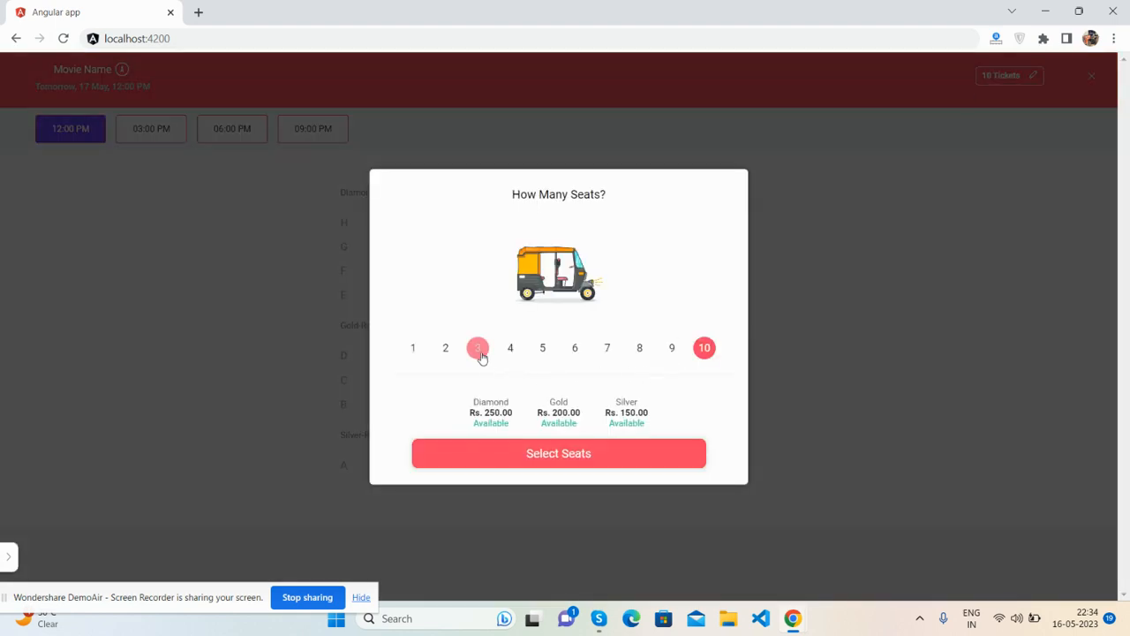
pyautogui.click(478, 347)
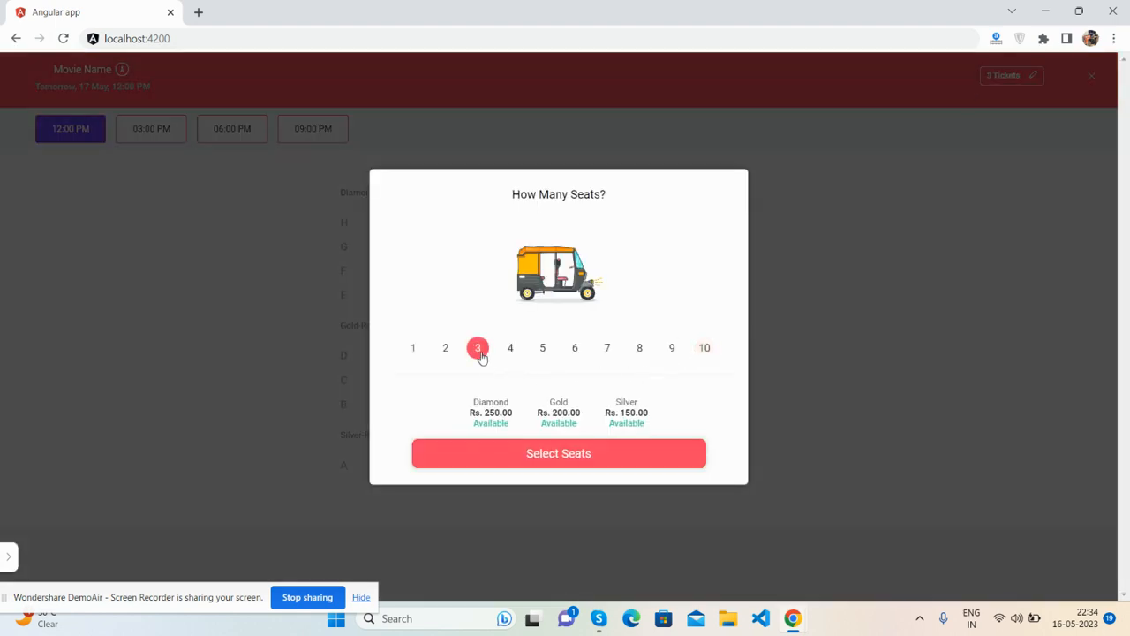
pyautogui.click(558, 453)
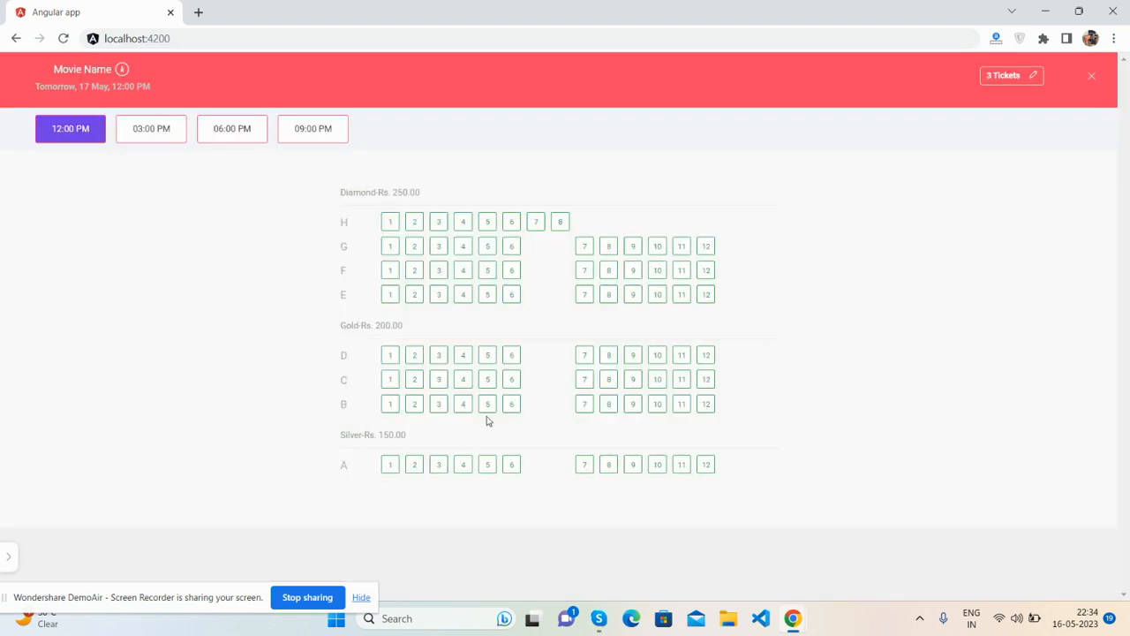
pyautogui.click(438, 355)
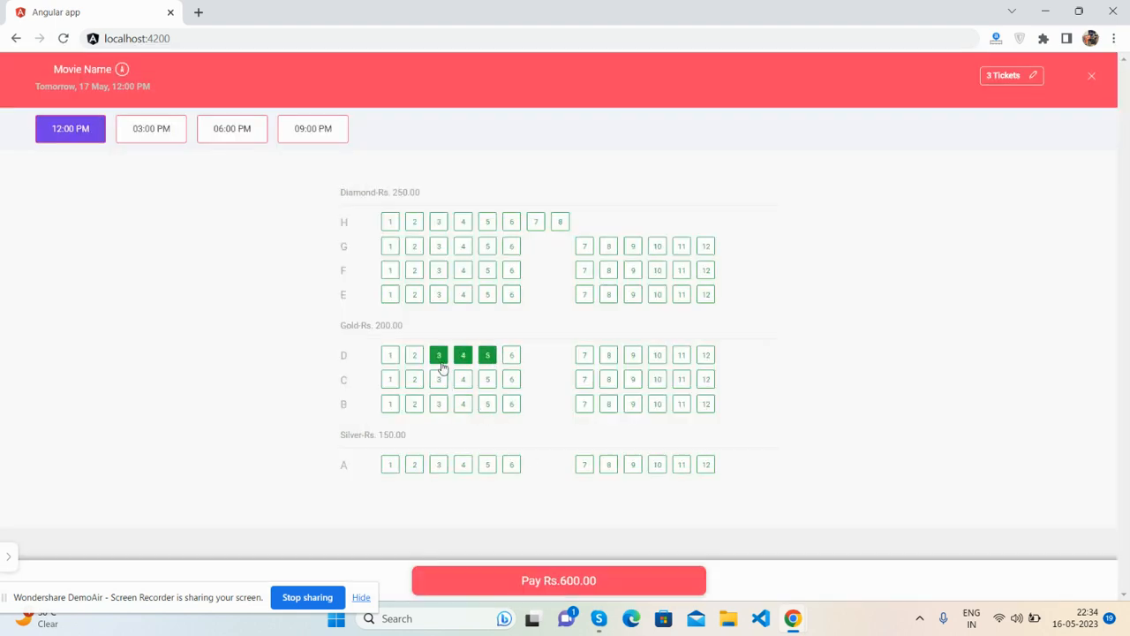
pyautogui.click(438, 378)
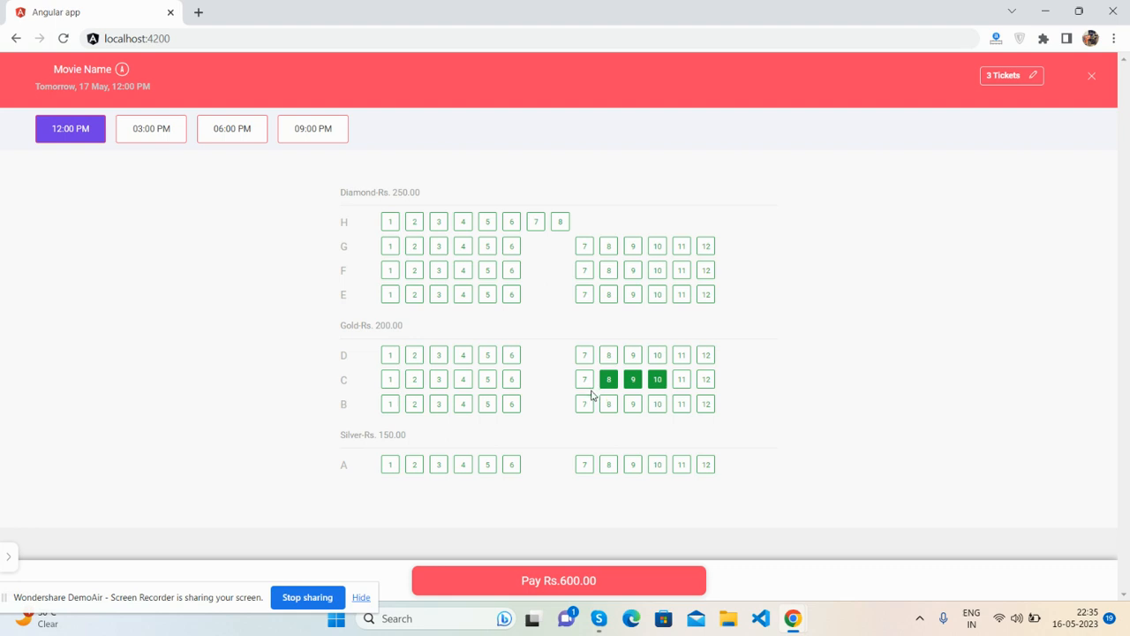
# - Switch to one ticket, trying F4, B9 and H1 before settling on Gold seat D1 at Rs.200.00, and reopen the seat count
pyautogui.click(584, 404)
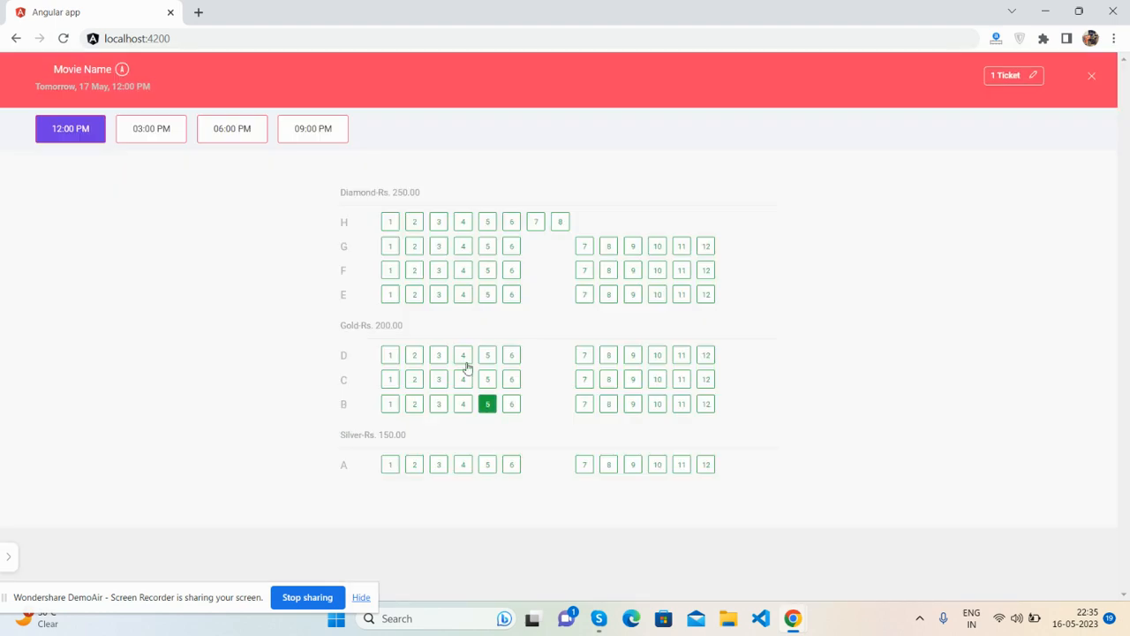
pyautogui.click(463, 270)
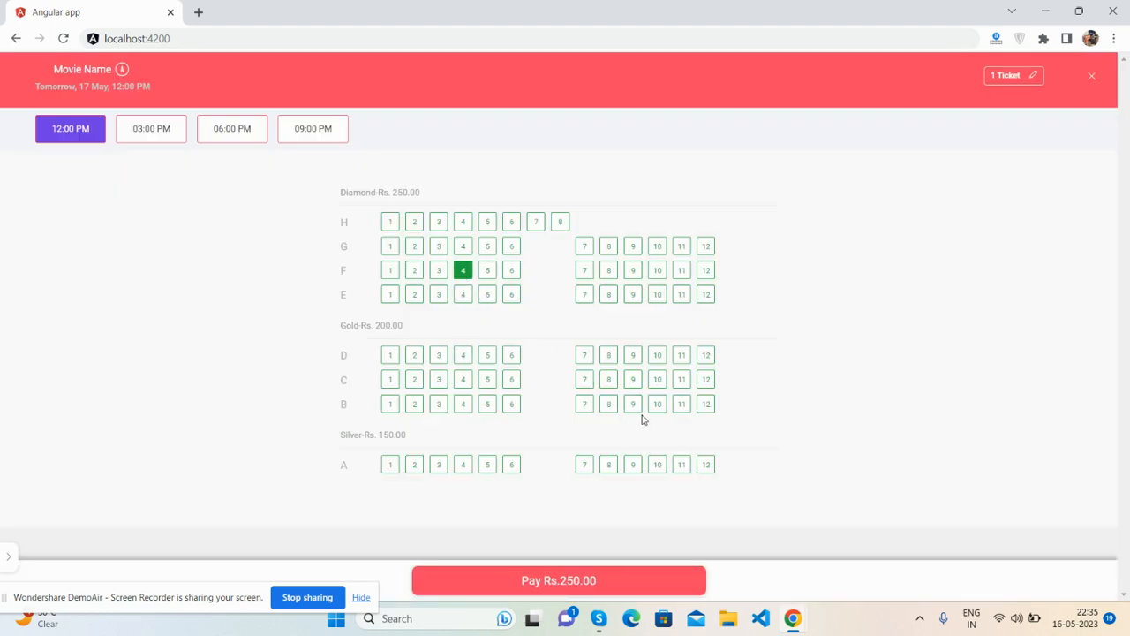
pyautogui.click(632, 404)
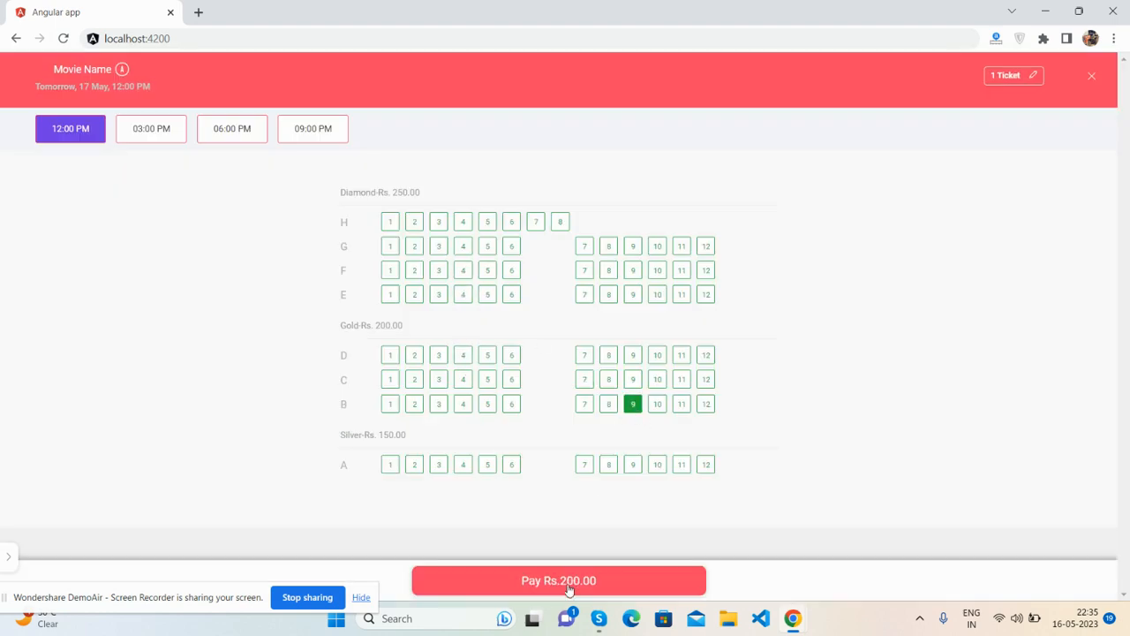
pyautogui.click(389, 222)
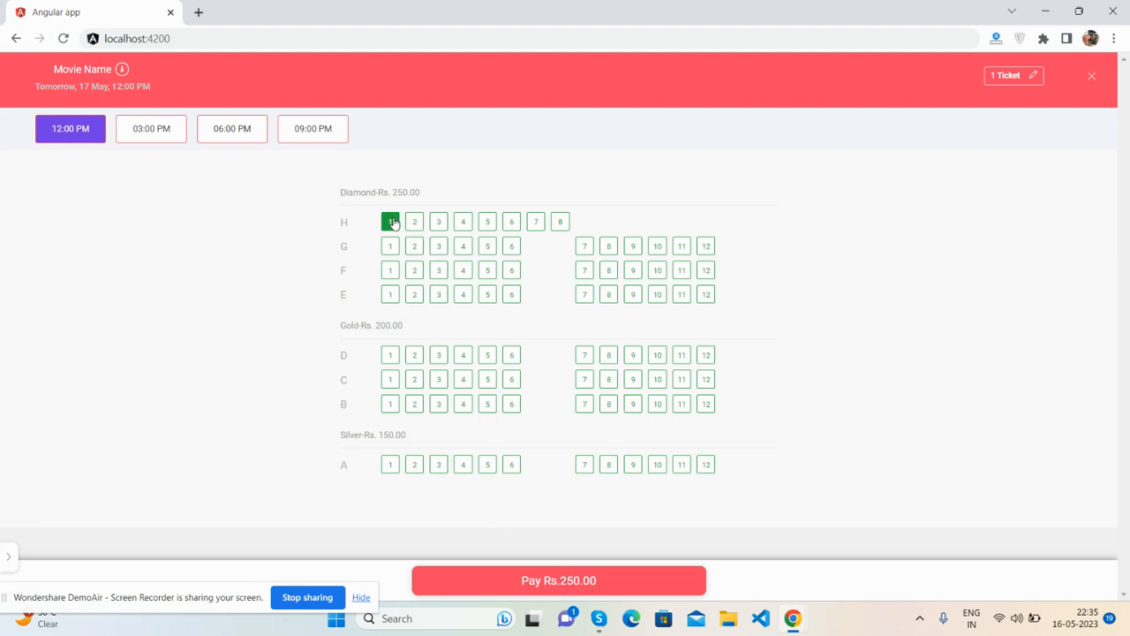
pyautogui.moveTo(468, 435)
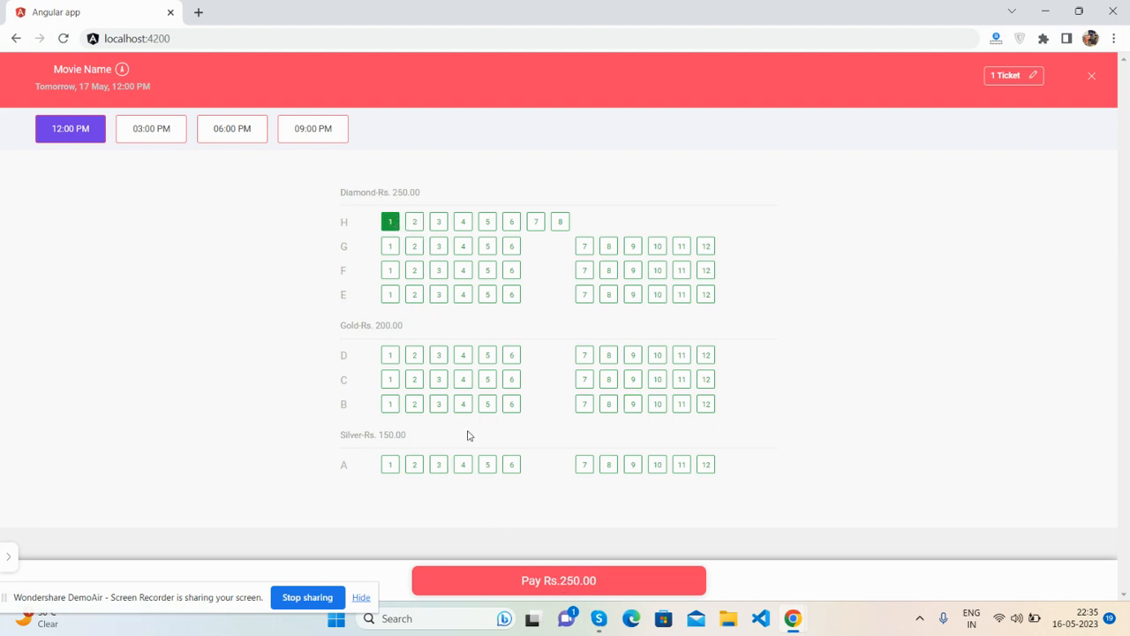
pyautogui.click(389, 354)
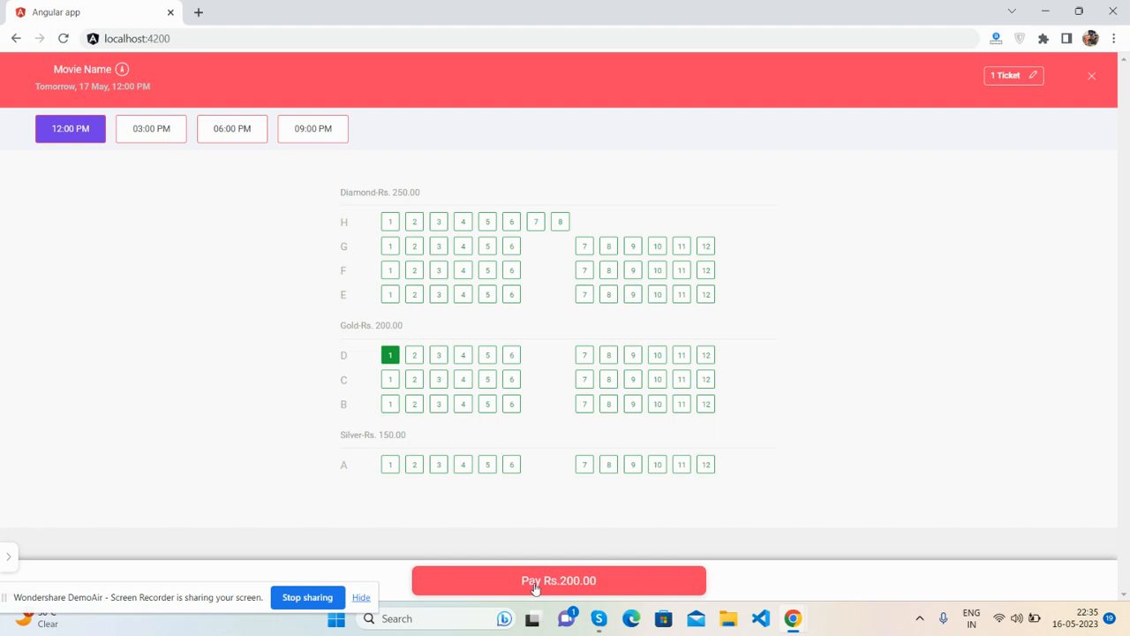
pyautogui.click(511, 464)
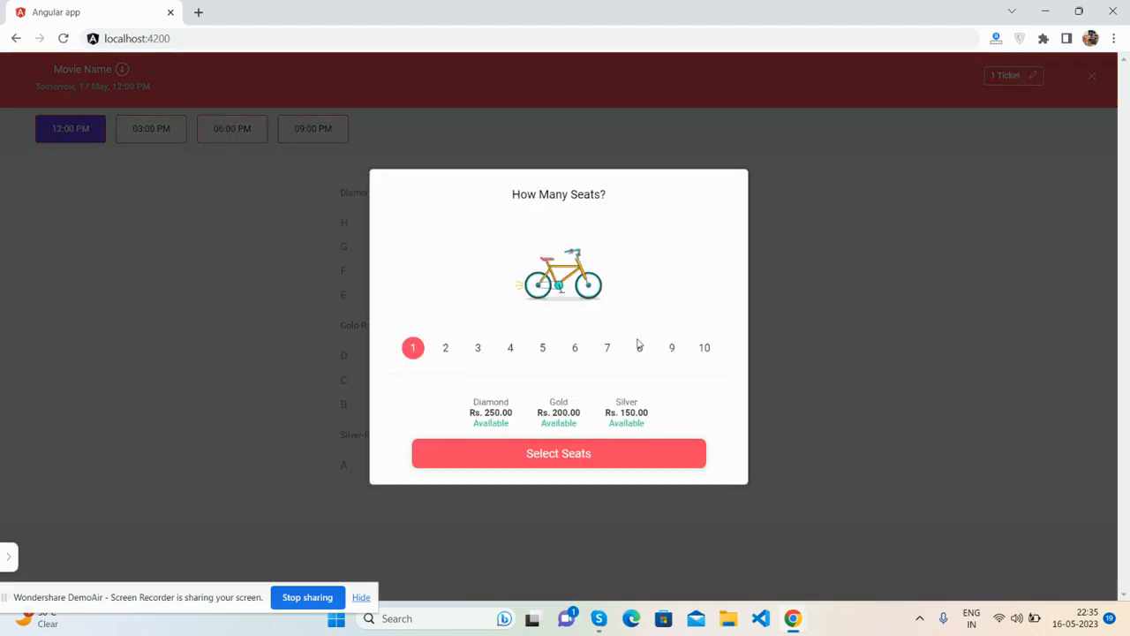
# - Confirm six tickets, taking Silver seats A1–A6 and then Diamond seats H1–H6 for Rs.1500.00
pyautogui.click(558, 453)
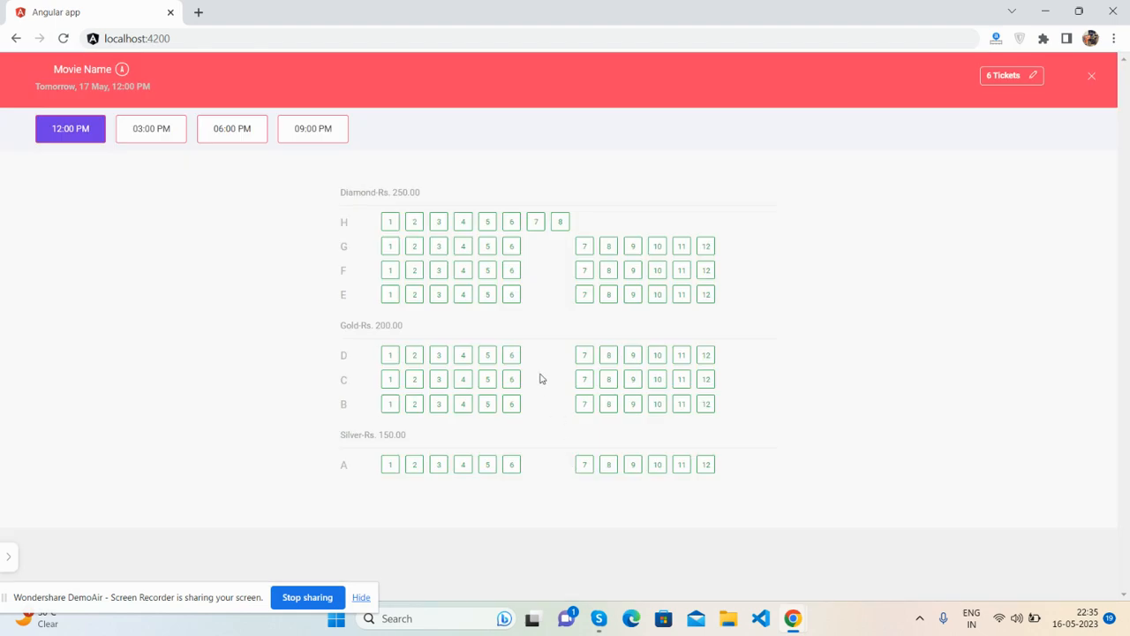
pyautogui.click(510, 294)
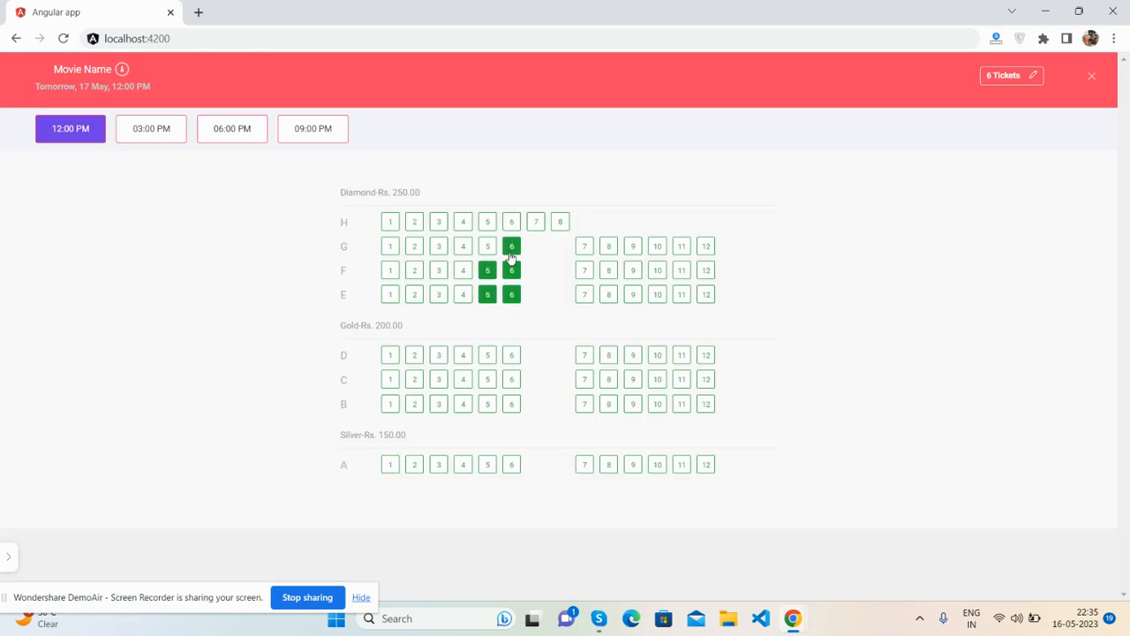
pyautogui.click(486, 246)
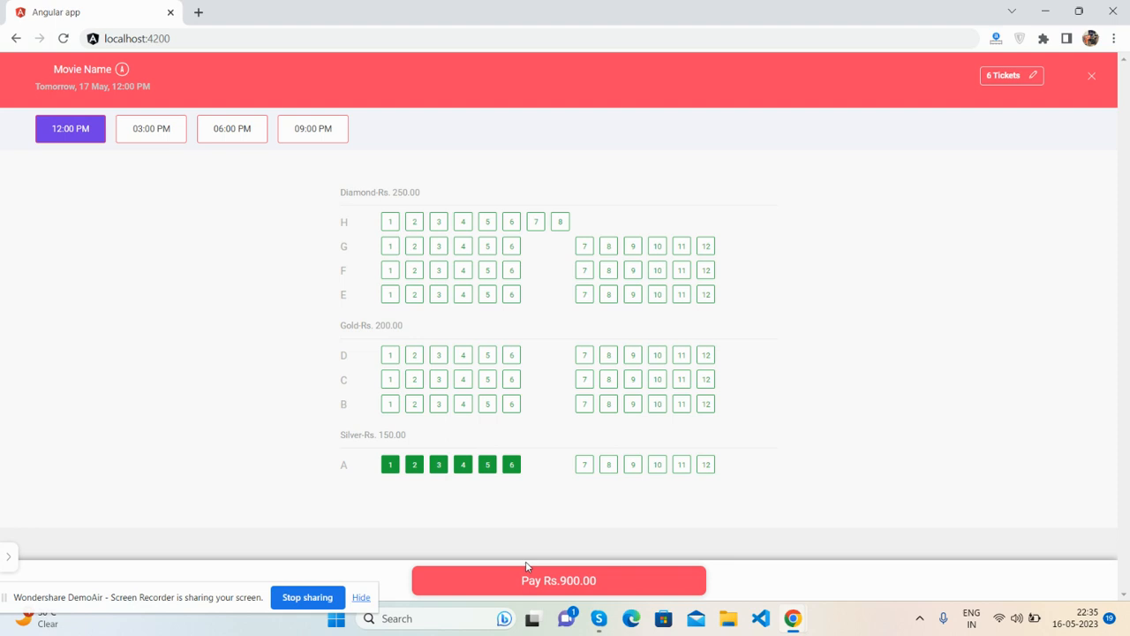
pyautogui.moveTo(543, 298)
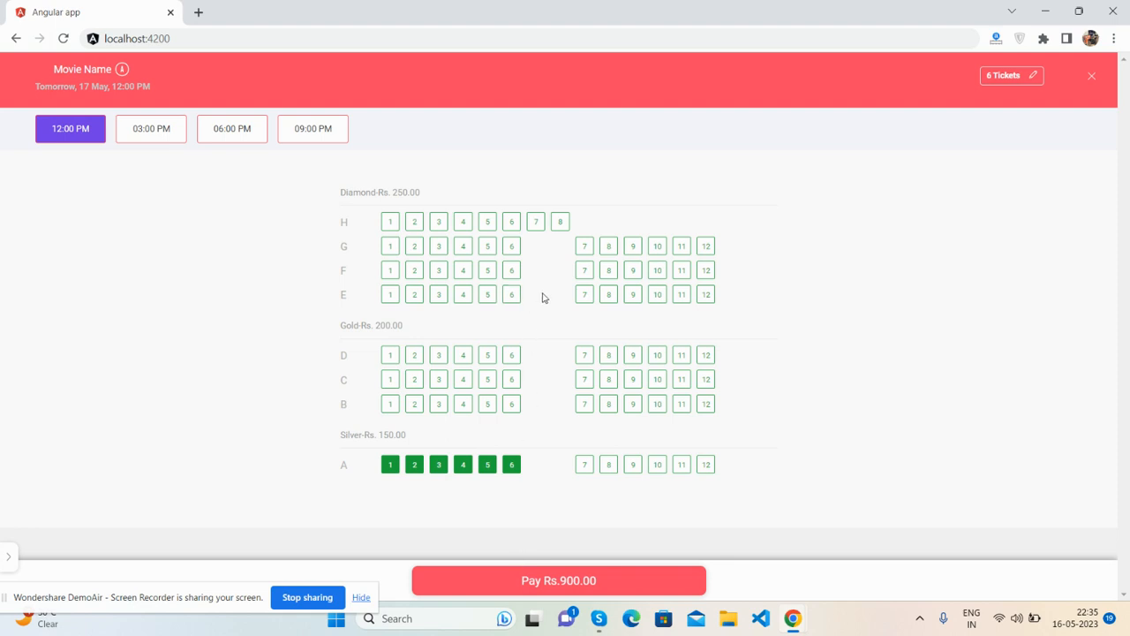
pyautogui.click(608, 245)
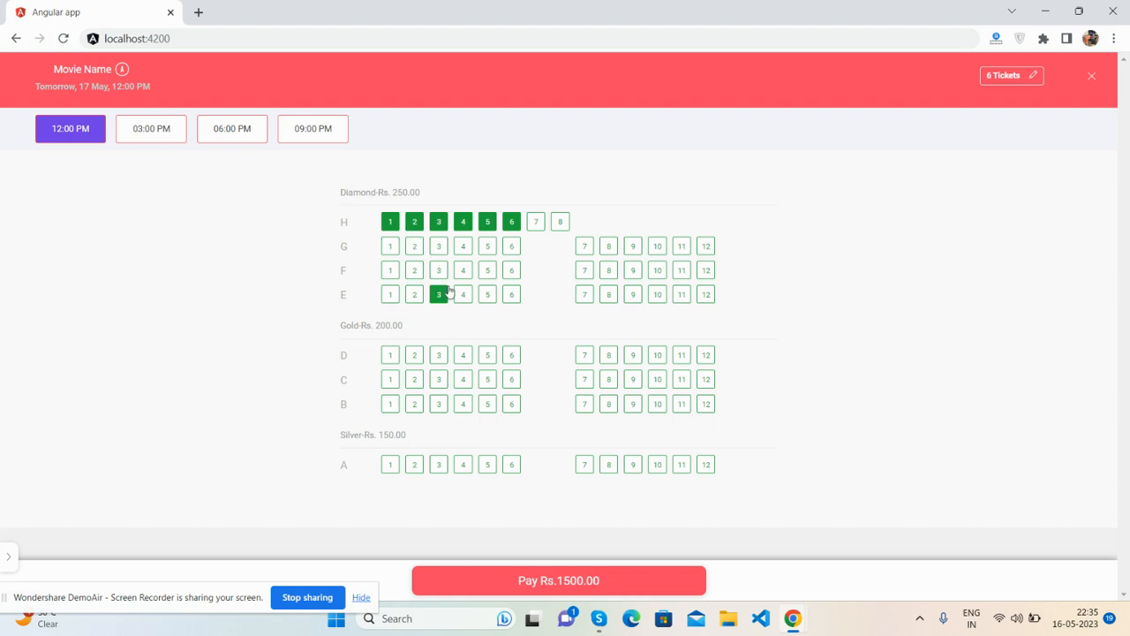
pyautogui.click(438, 294)
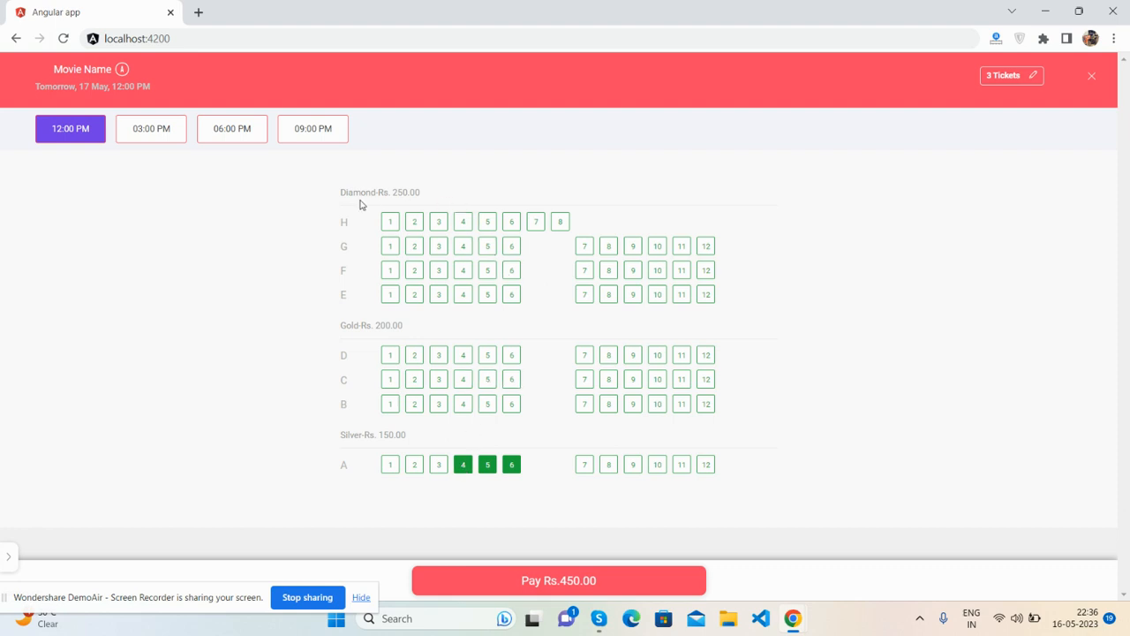
pyautogui.moveTo(439, 200)
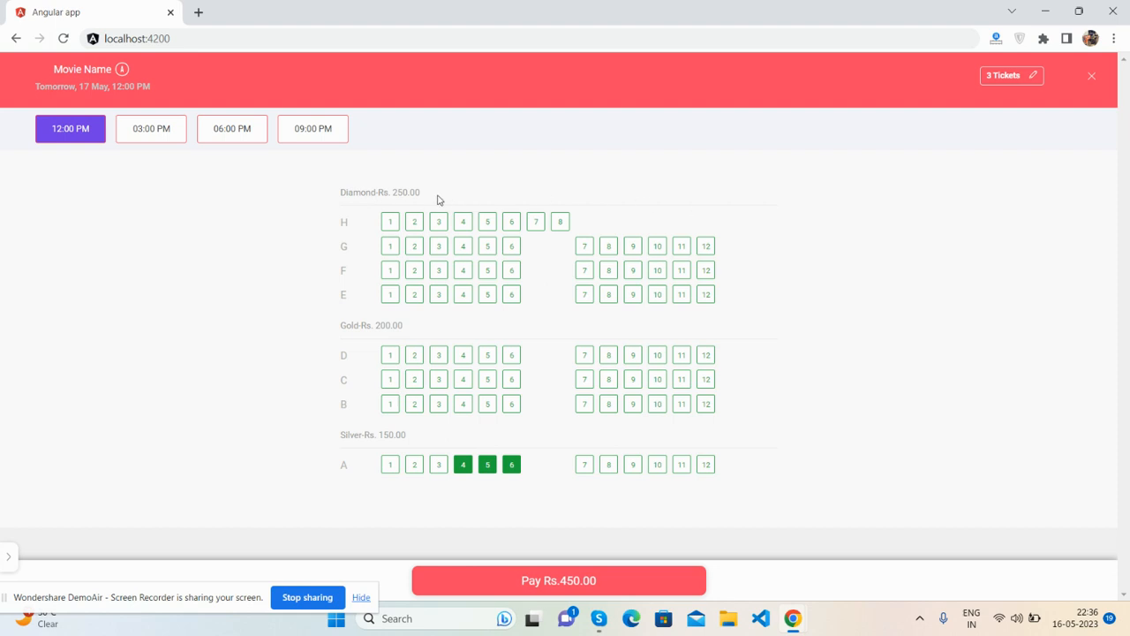
pyautogui.click(389, 222)
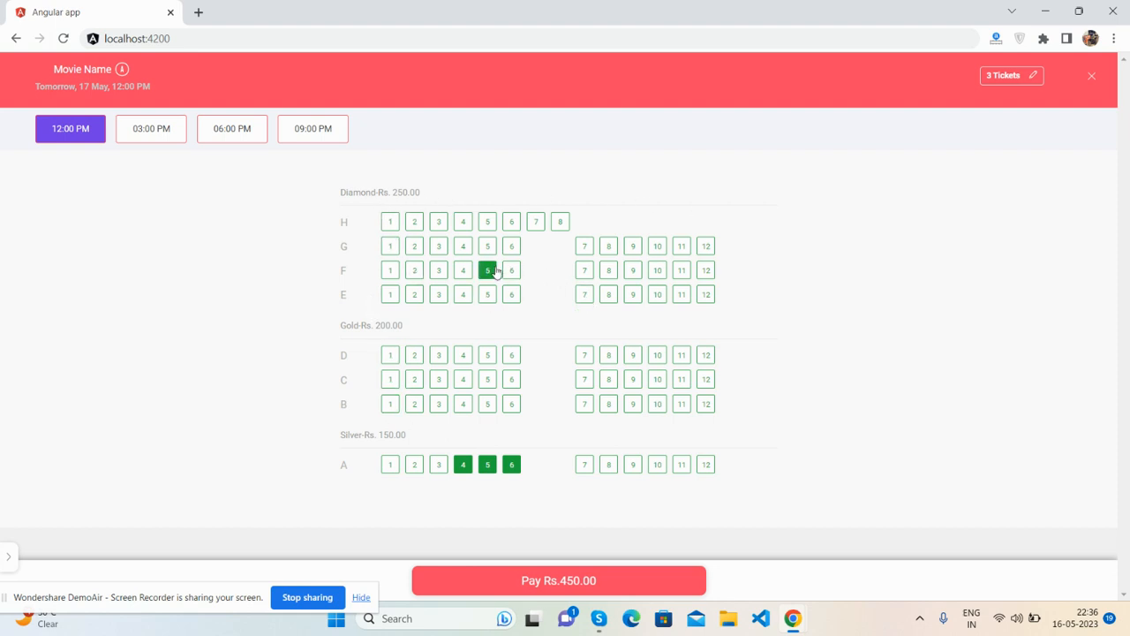
pyautogui.click(390, 464)
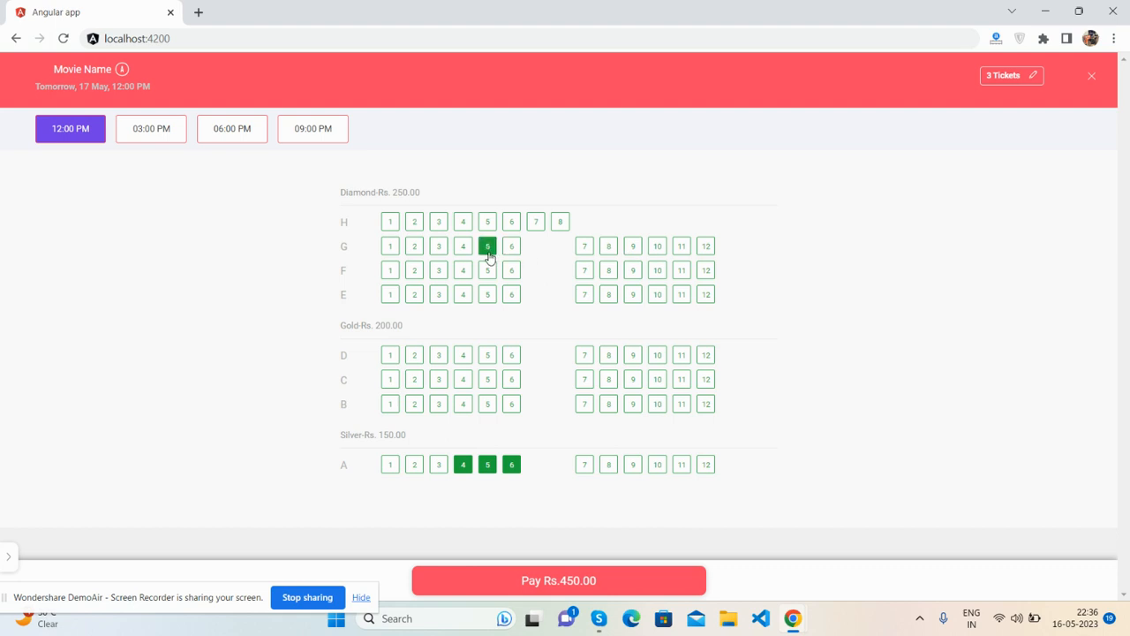
pyautogui.click(487, 246)
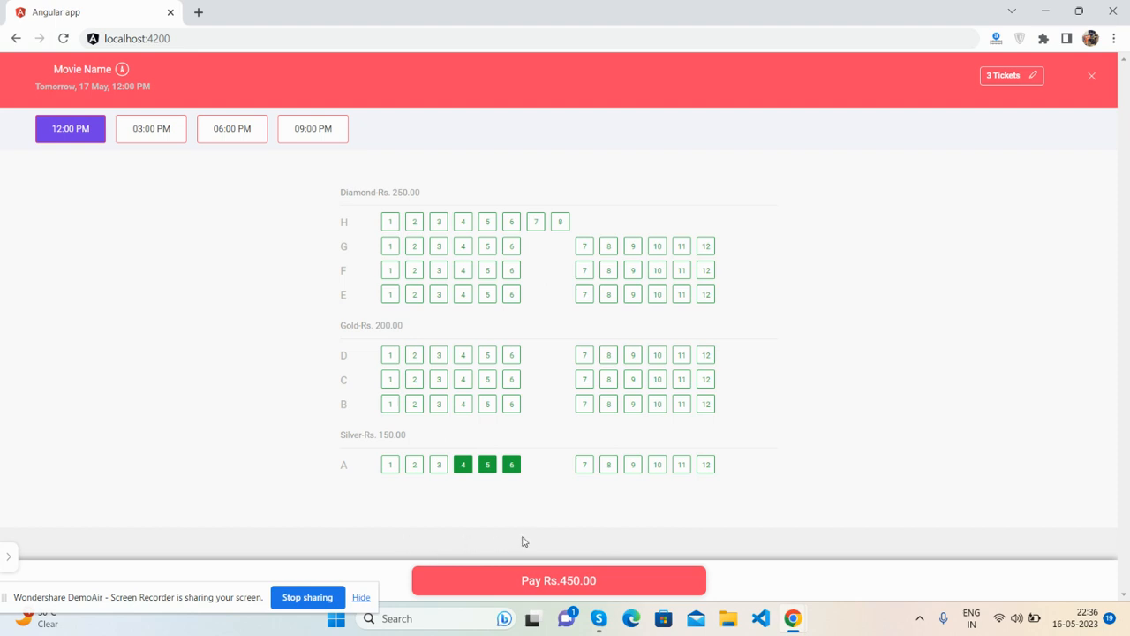
pyautogui.moveTo(518, 558)
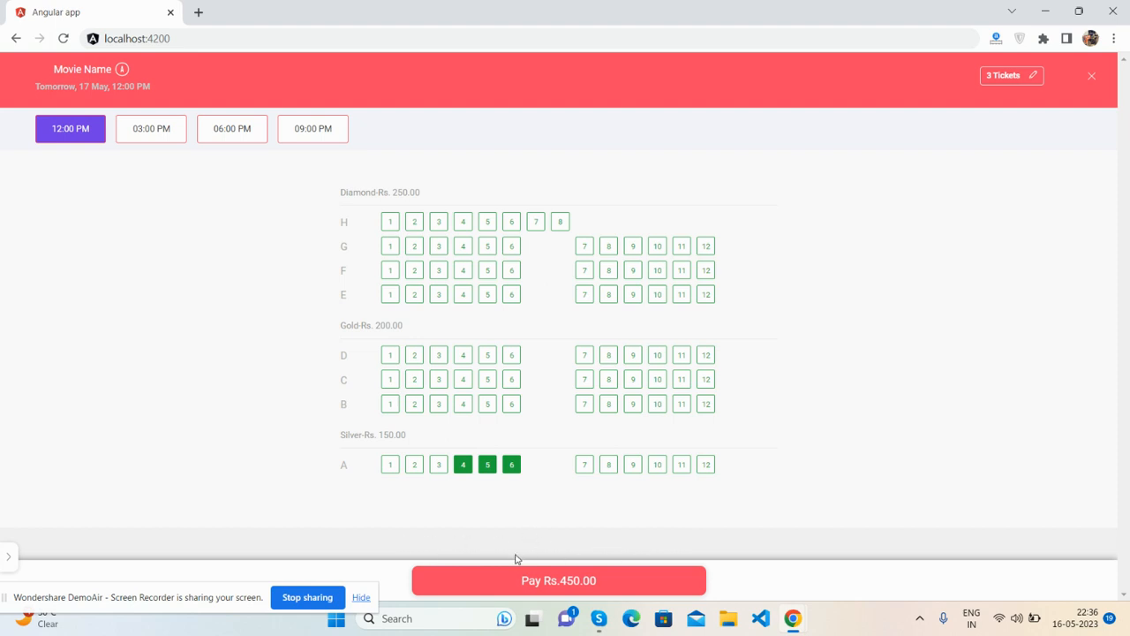
pyautogui.moveTo(494, 551)
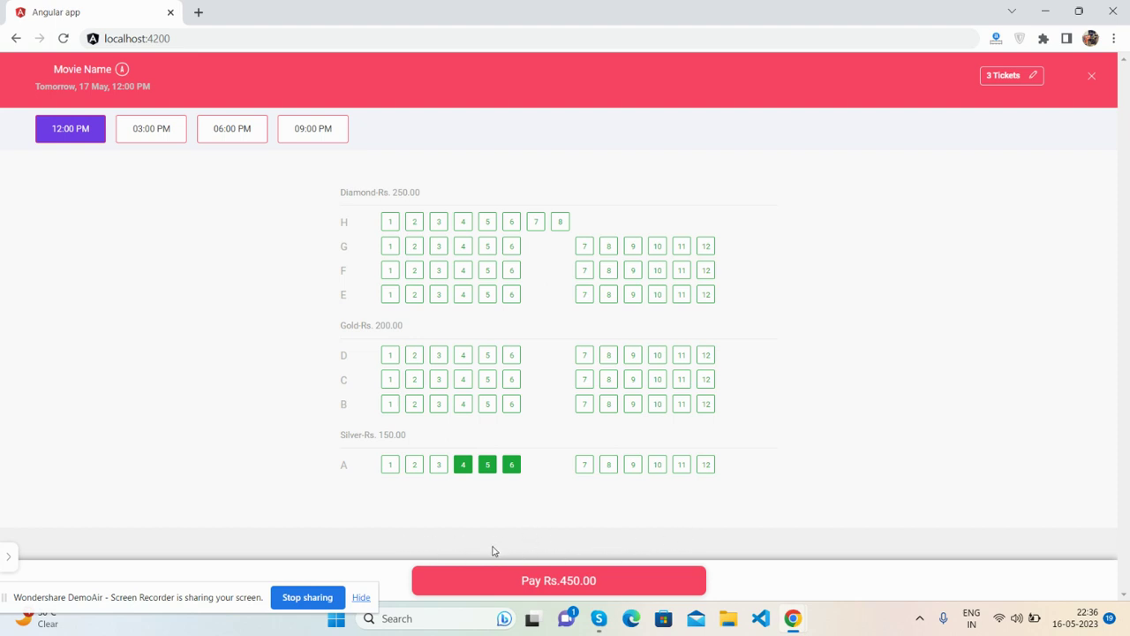
pyautogui.moveTo(571, 551)
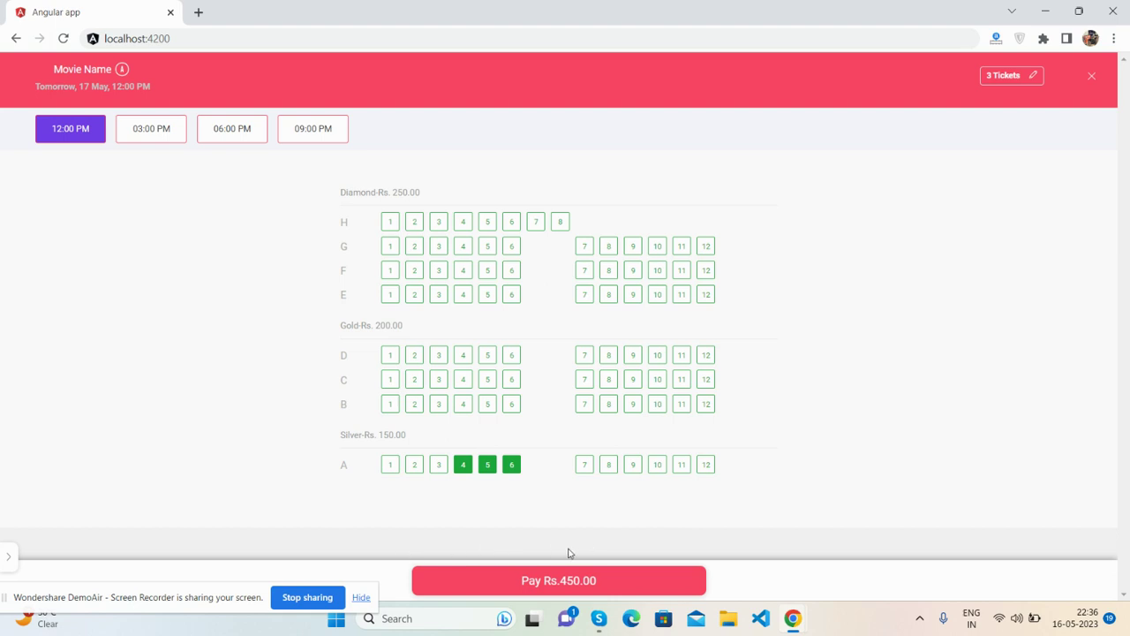
pyautogui.moveTo(577, 551)
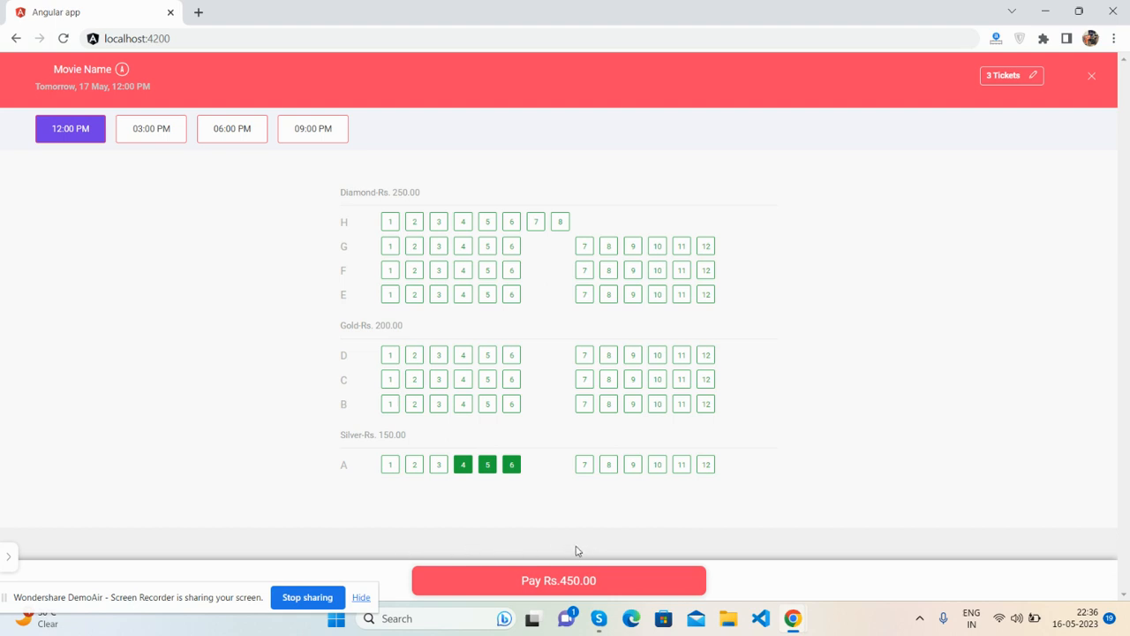
pyautogui.click(632, 464)
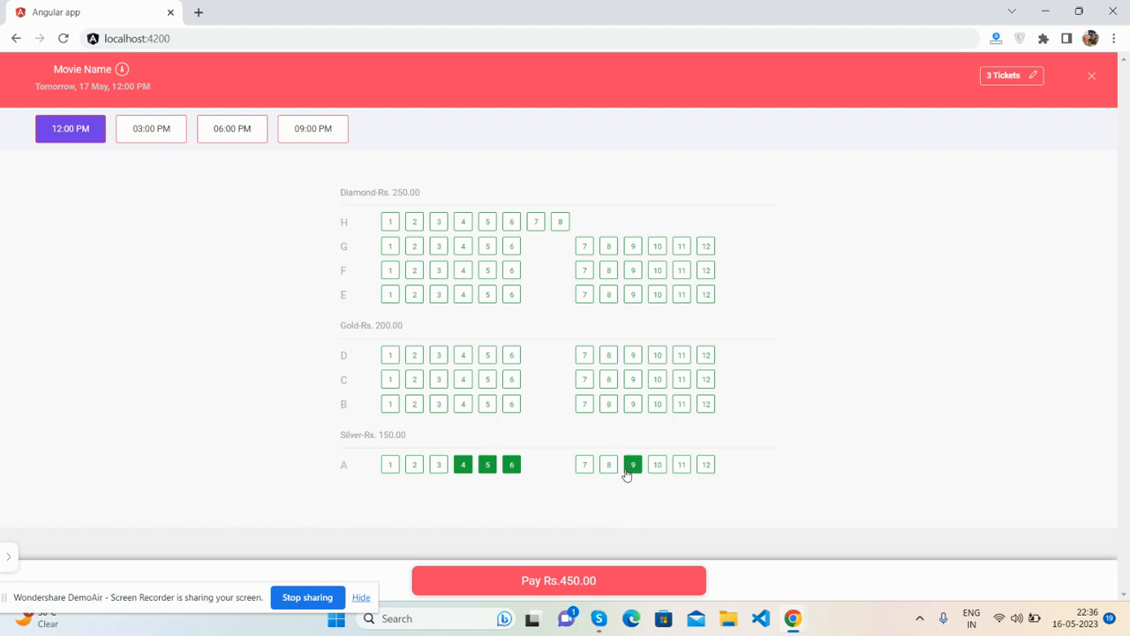
pyautogui.click(632, 465)
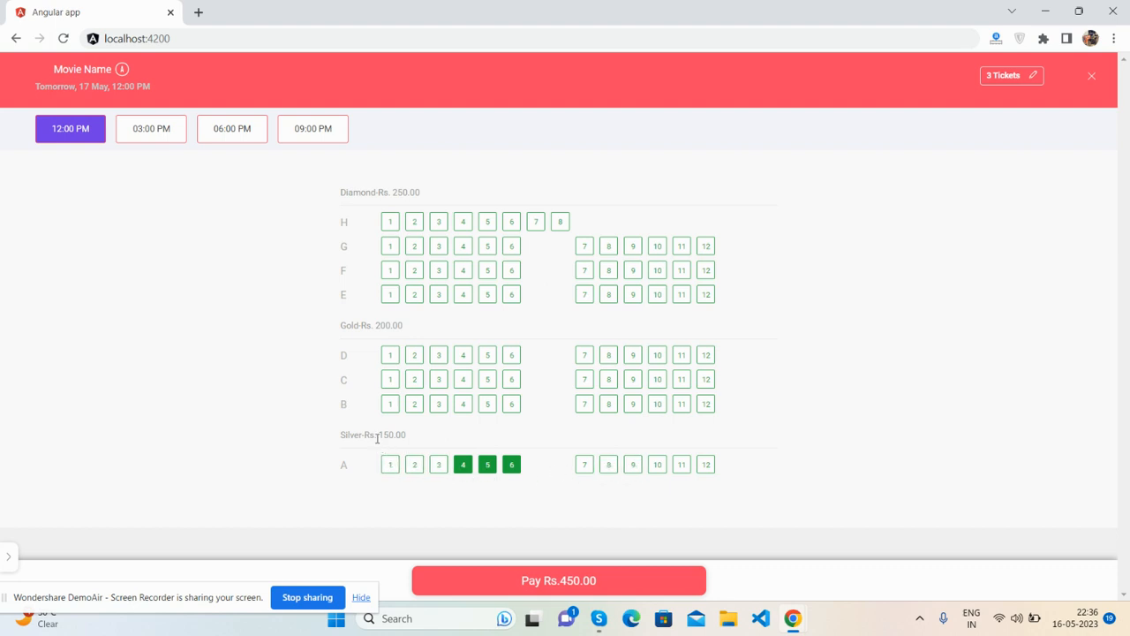
pyautogui.click(390, 463)
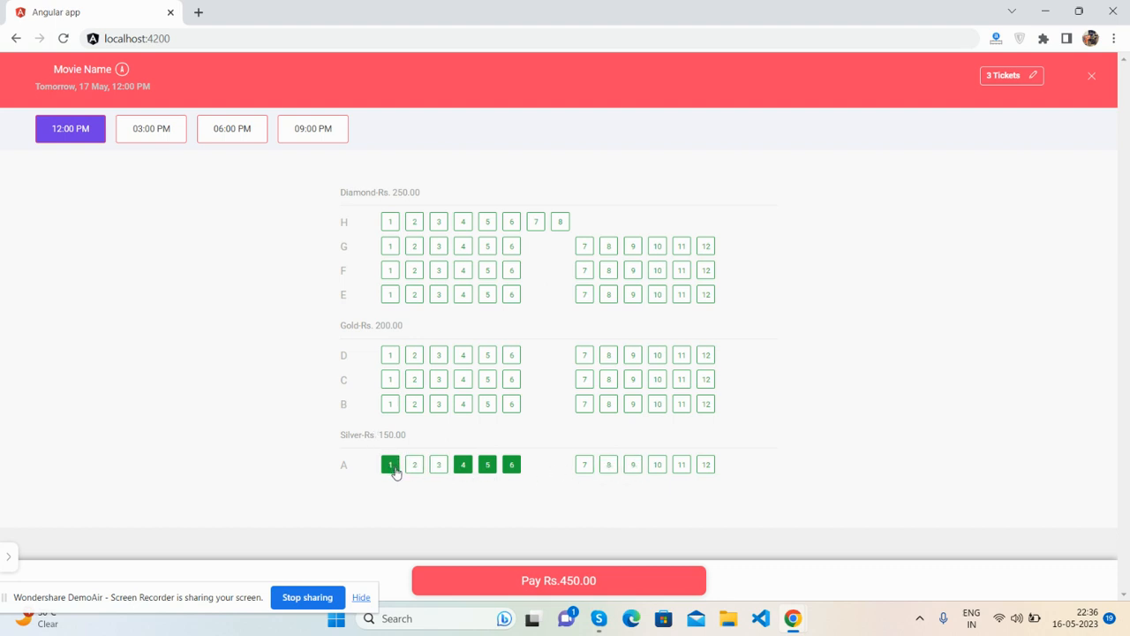
pyautogui.click(389, 465)
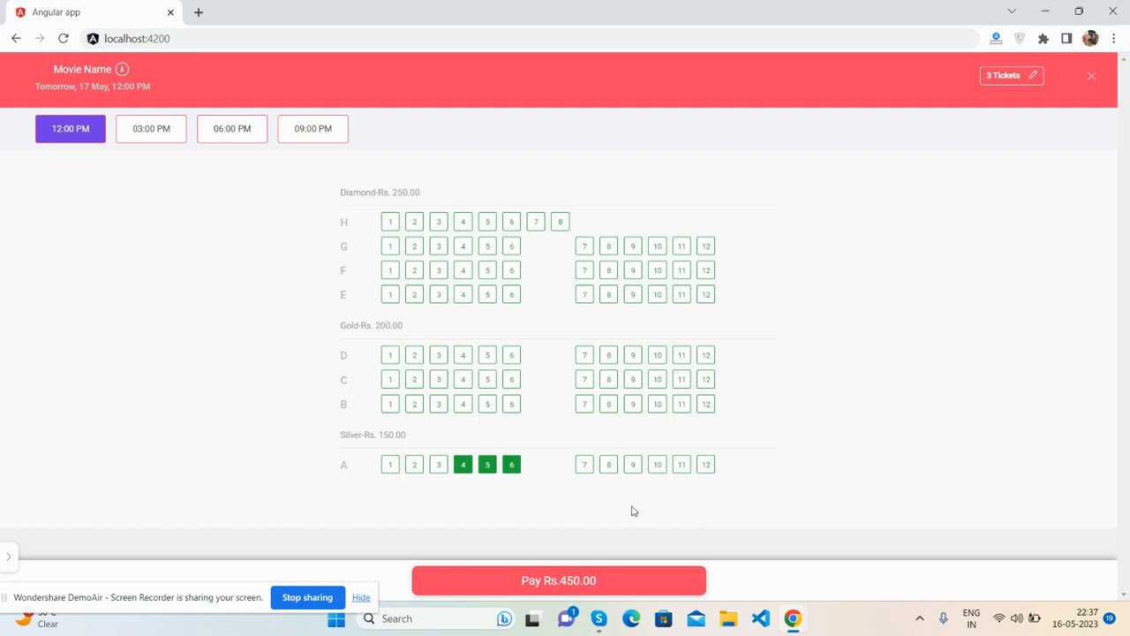
pyautogui.moveTo(490, 546)
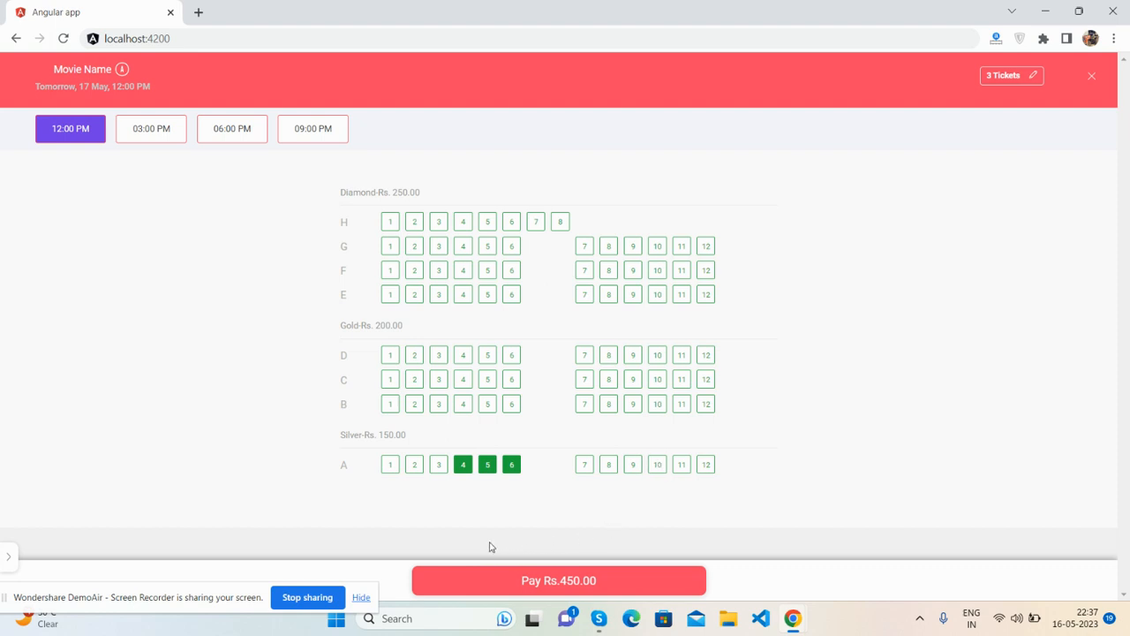
pyautogui.moveTo(478, 549)
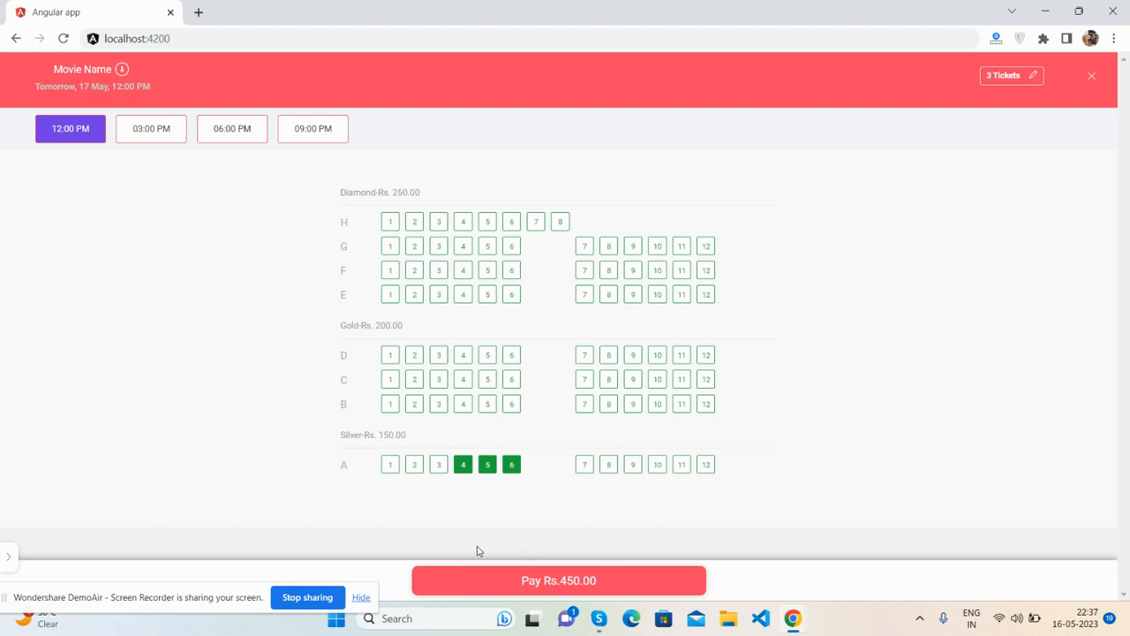
pyautogui.moveTo(474, 549)
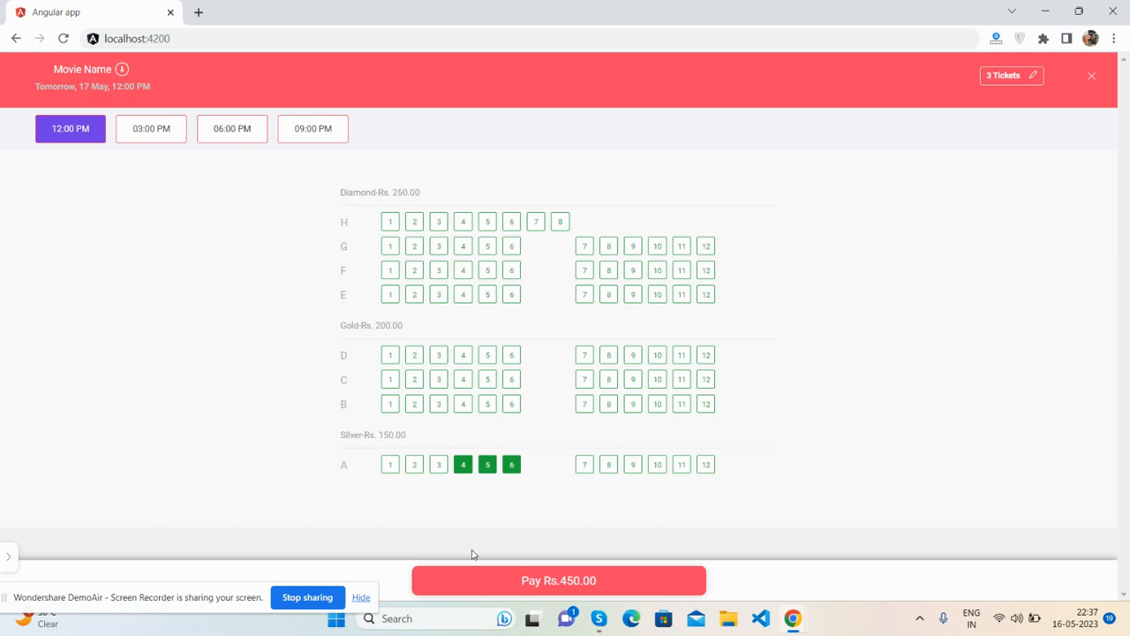
pyautogui.click(487, 379)
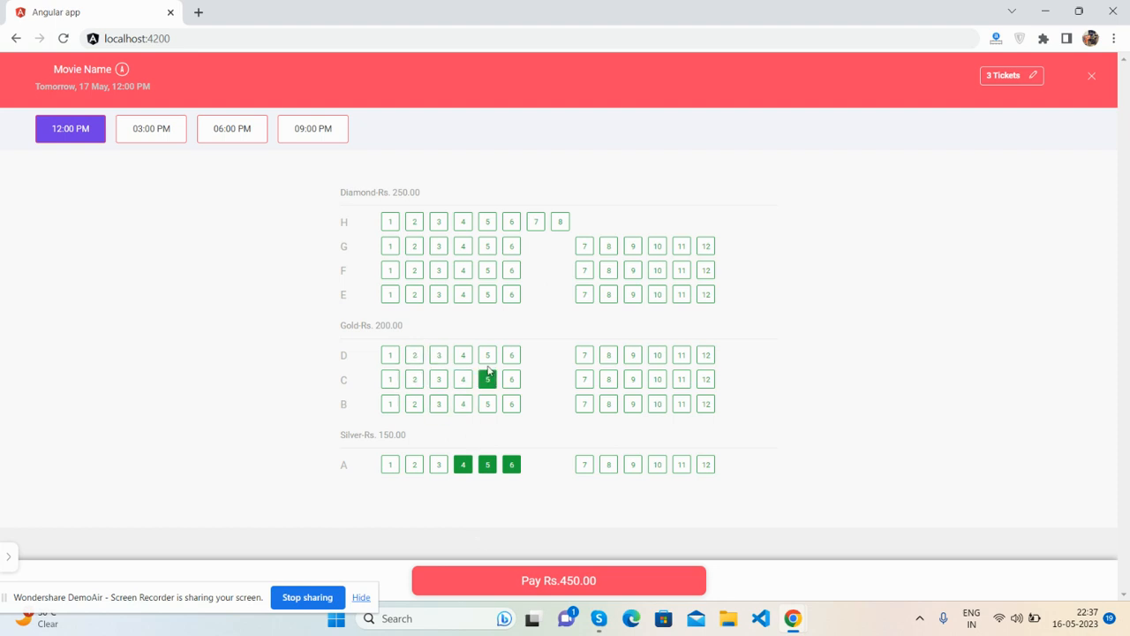
pyautogui.click(390, 379)
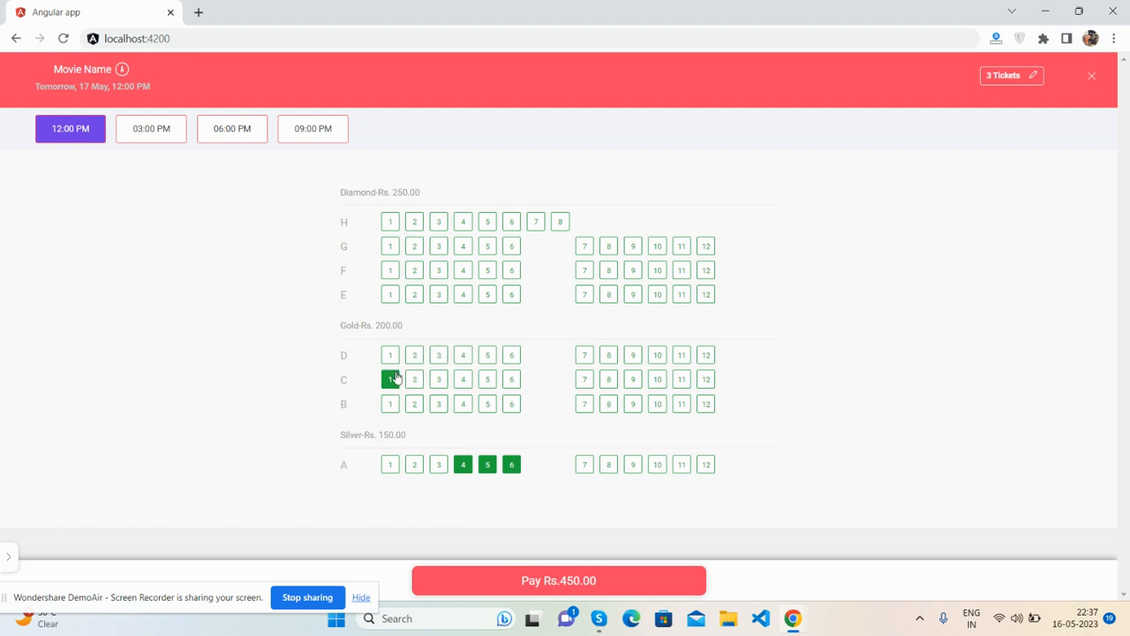
pyautogui.click(389, 379)
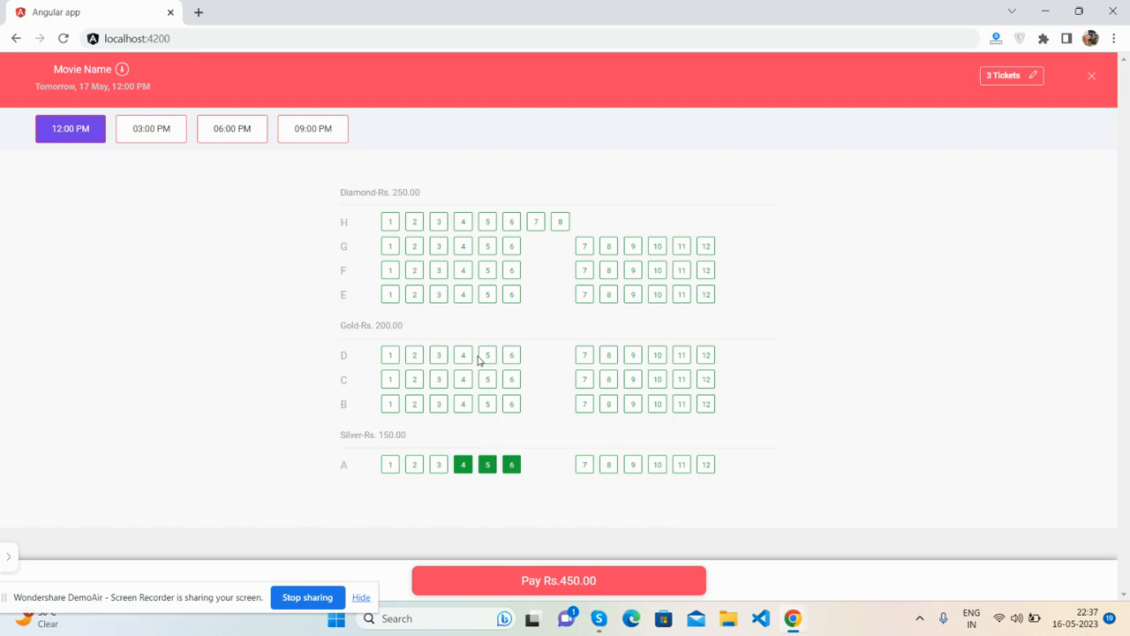
pyautogui.moveTo(450, 269)
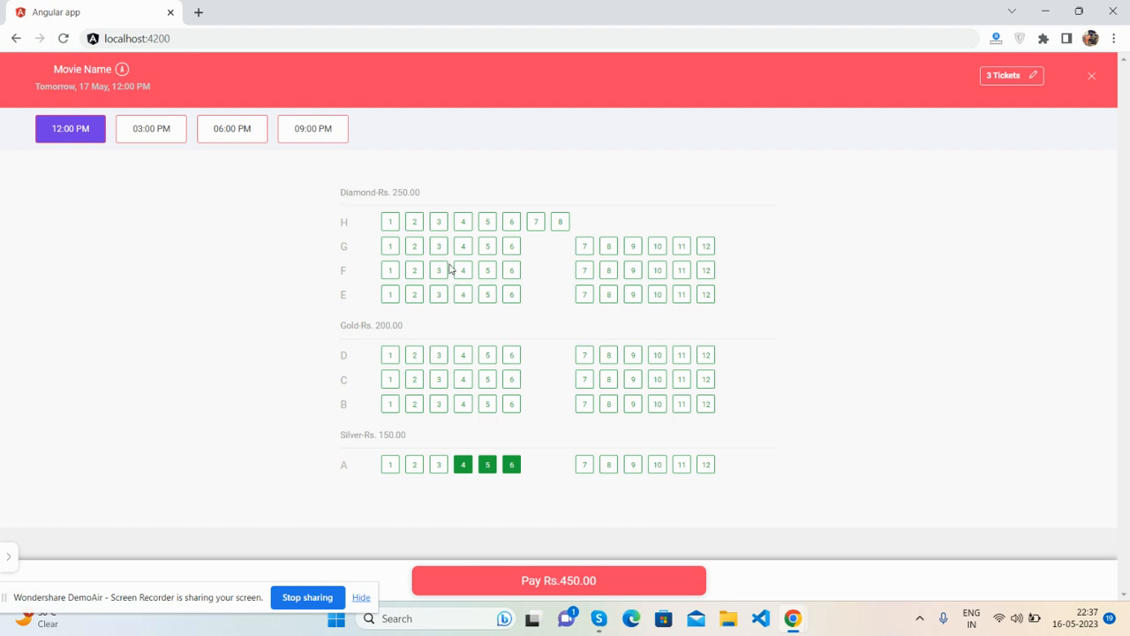
pyautogui.moveTo(583, 294)
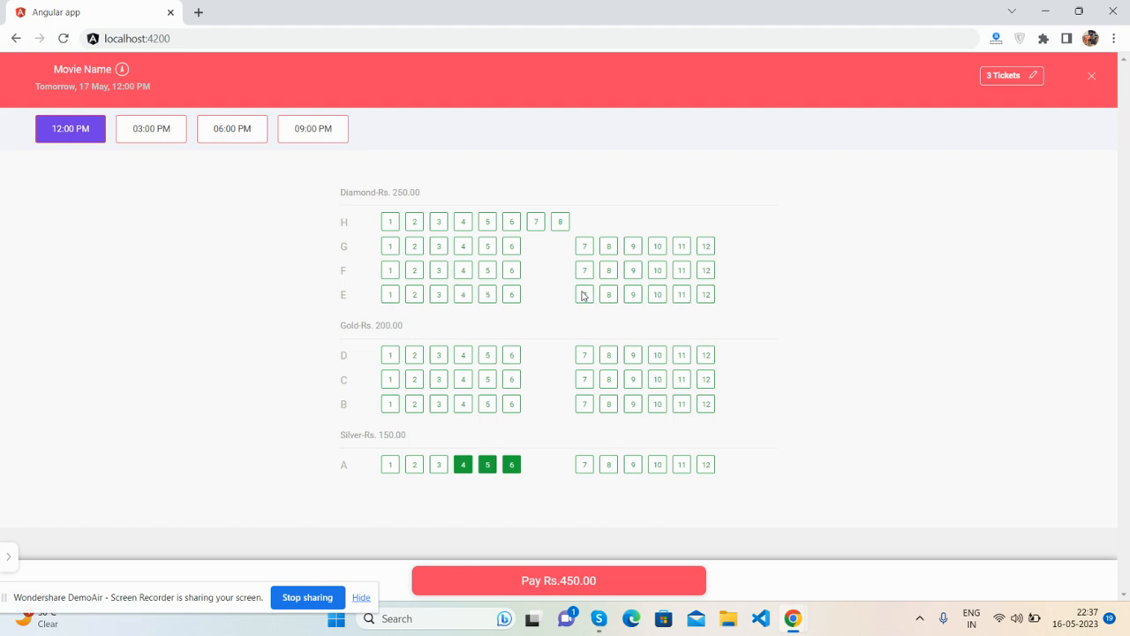
pyautogui.click(632, 294)
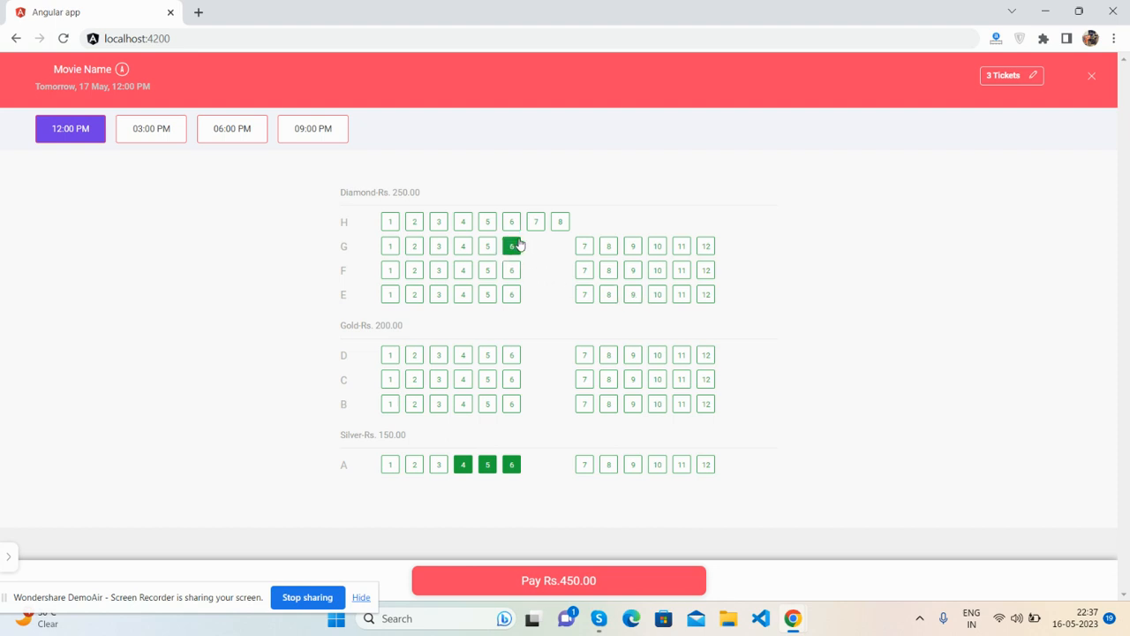
pyautogui.click(511, 245)
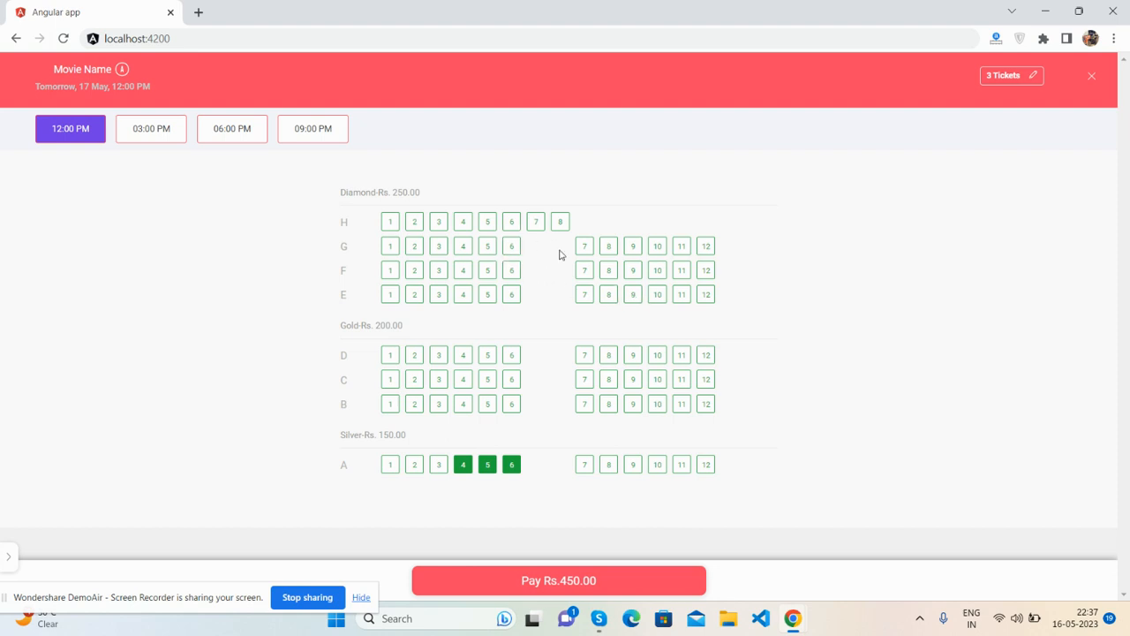
pyautogui.moveTo(1024, 78)
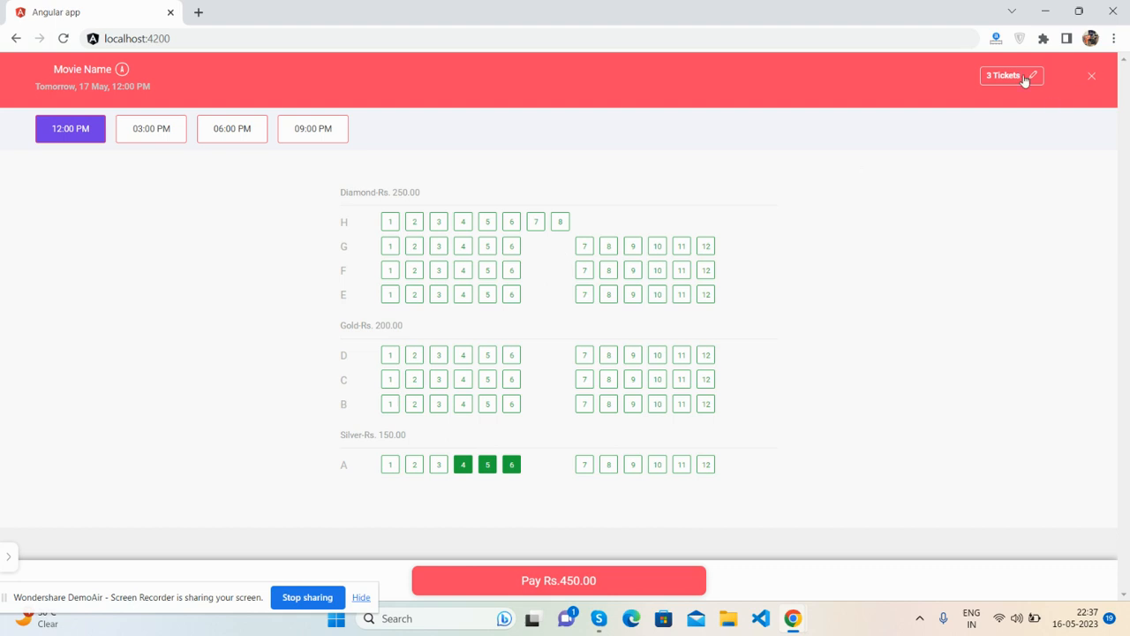
# - Reduce the booking to 2 tickets with Diamond seats H7–H8 for Rs.500.00
pyautogui.click(1032, 75)
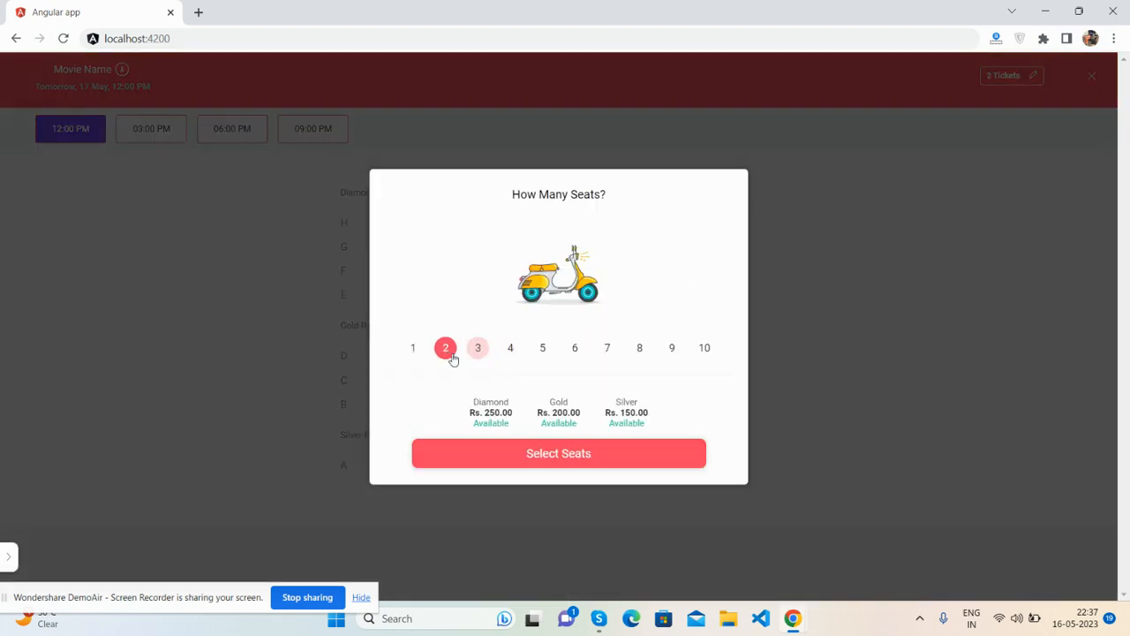
pyautogui.click(558, 452)
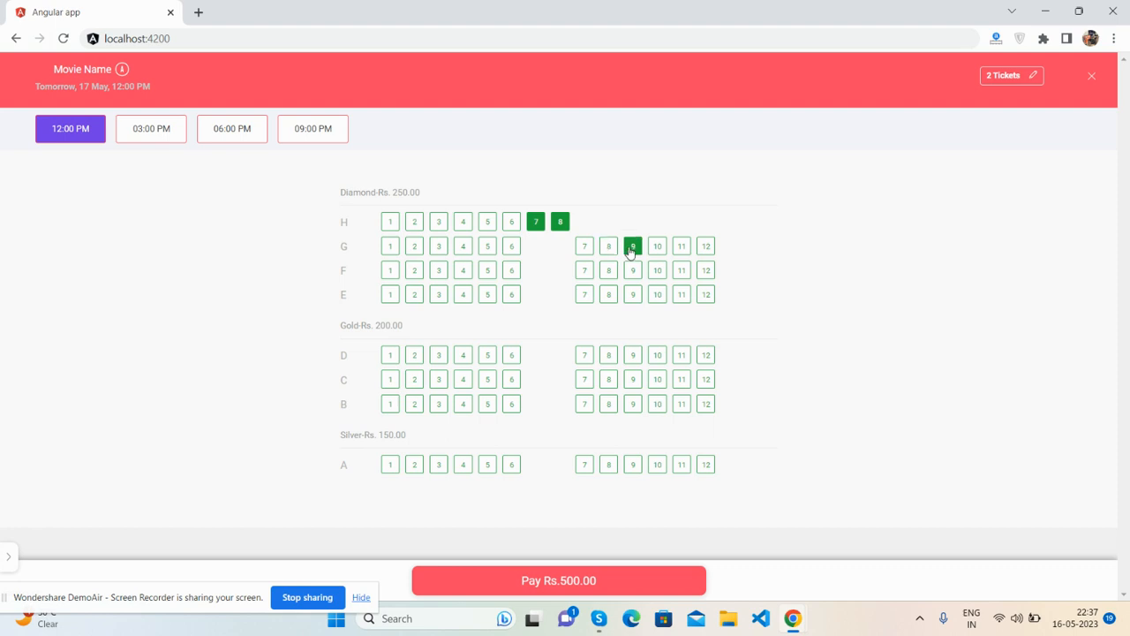
pyautogui.click(632, 245)
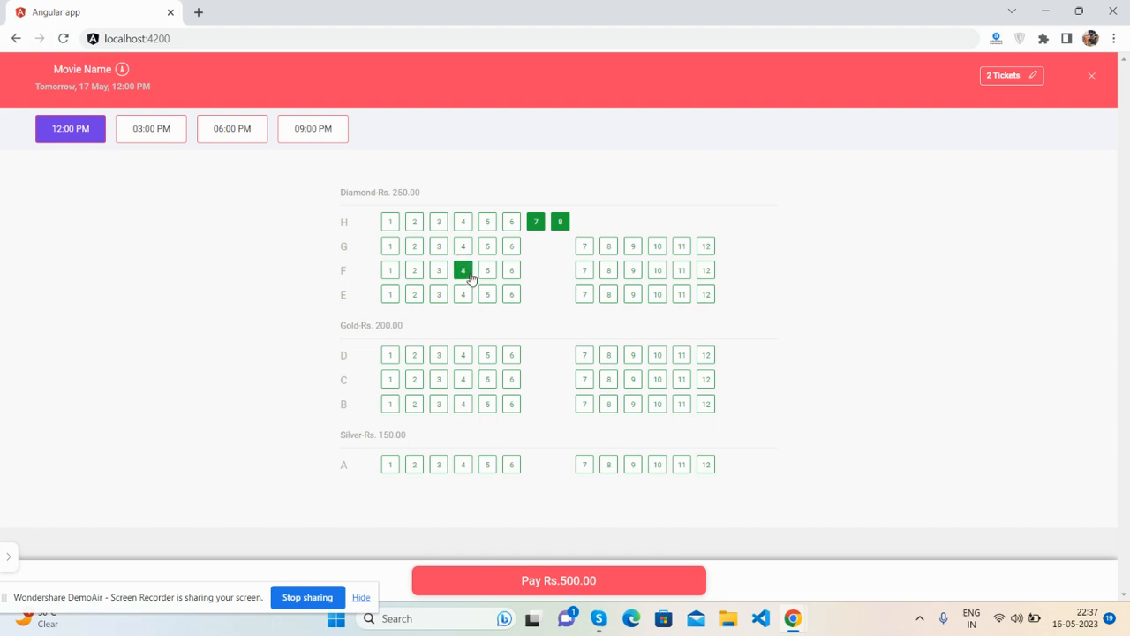
pyautogui.click(463, 270)
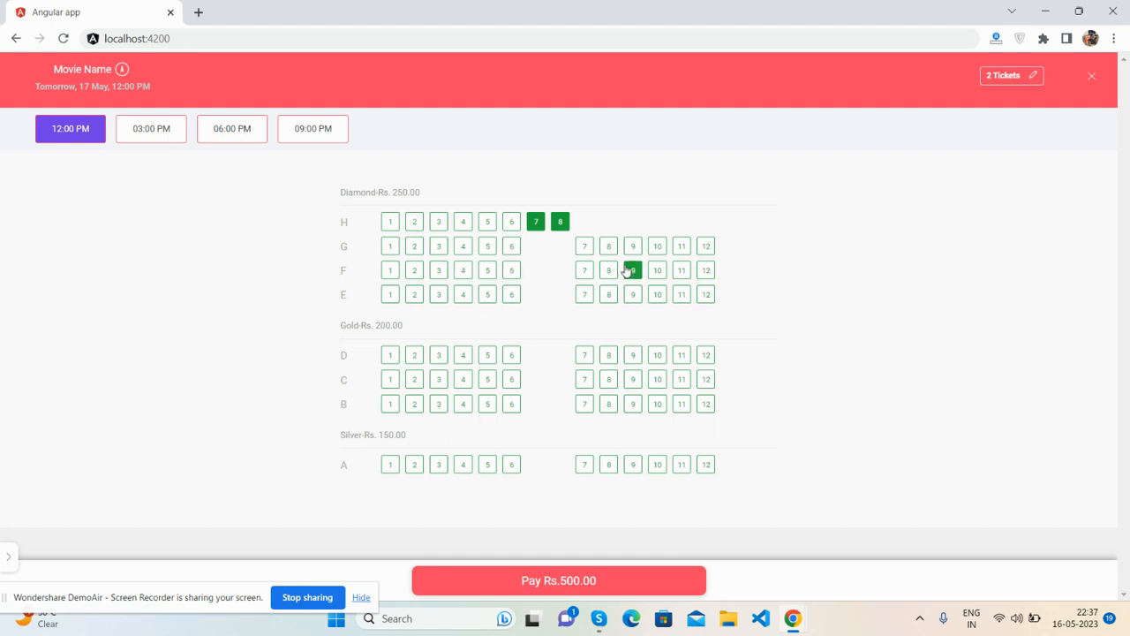
pyautogui.click(633, 271)
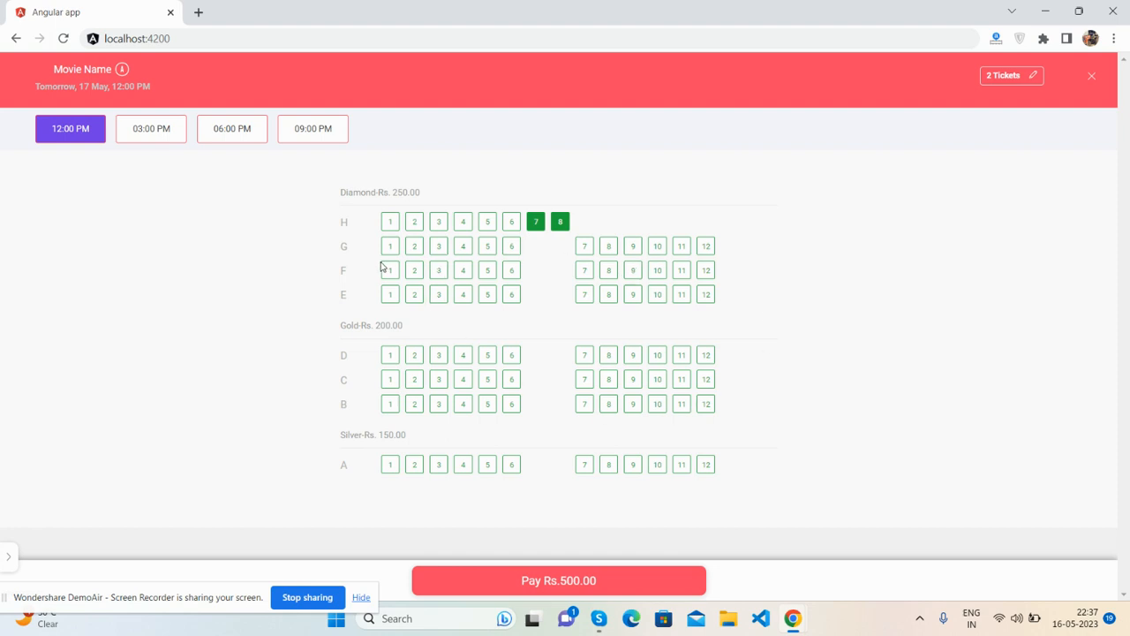
pyautogui.moveTo(459, 315)
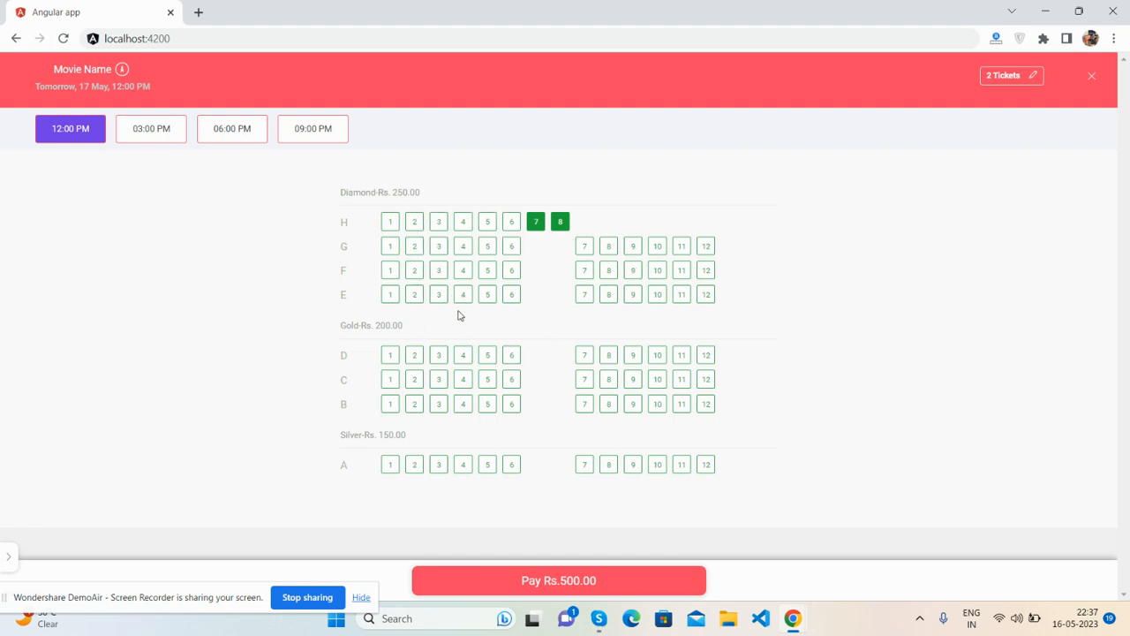
pyautogui.moveTo(462, 320)
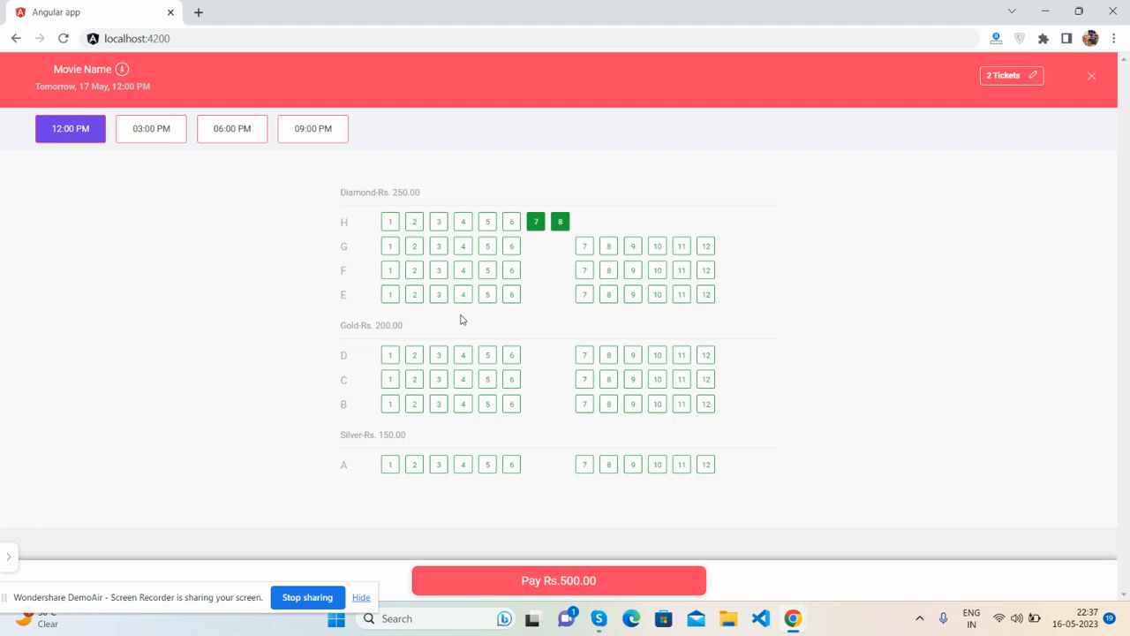
pyautogui.click(462, 270)
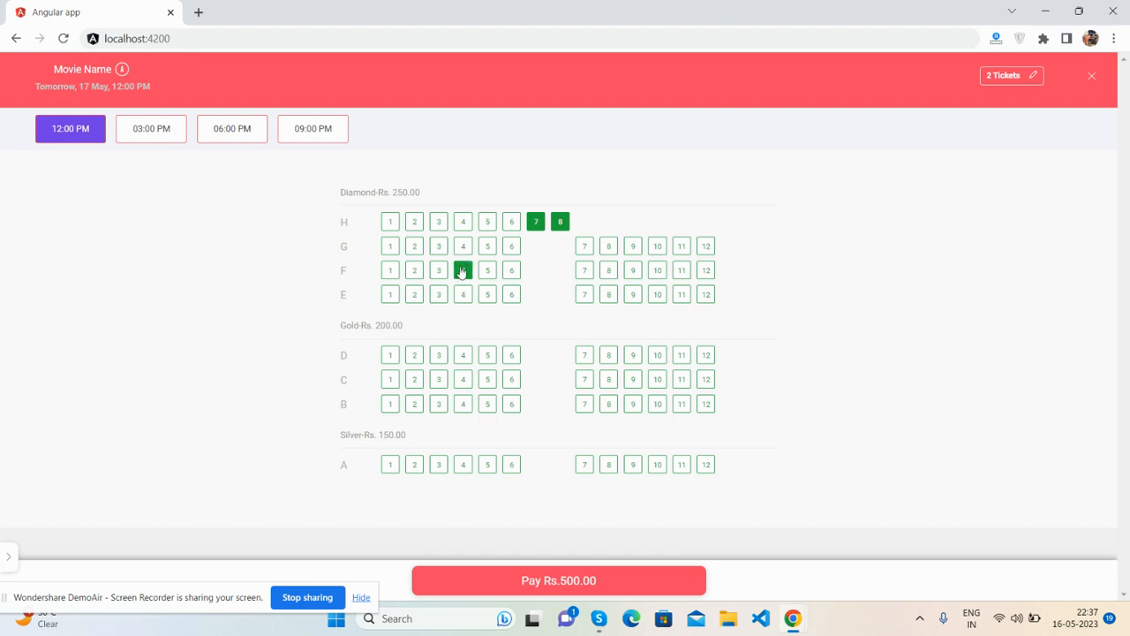